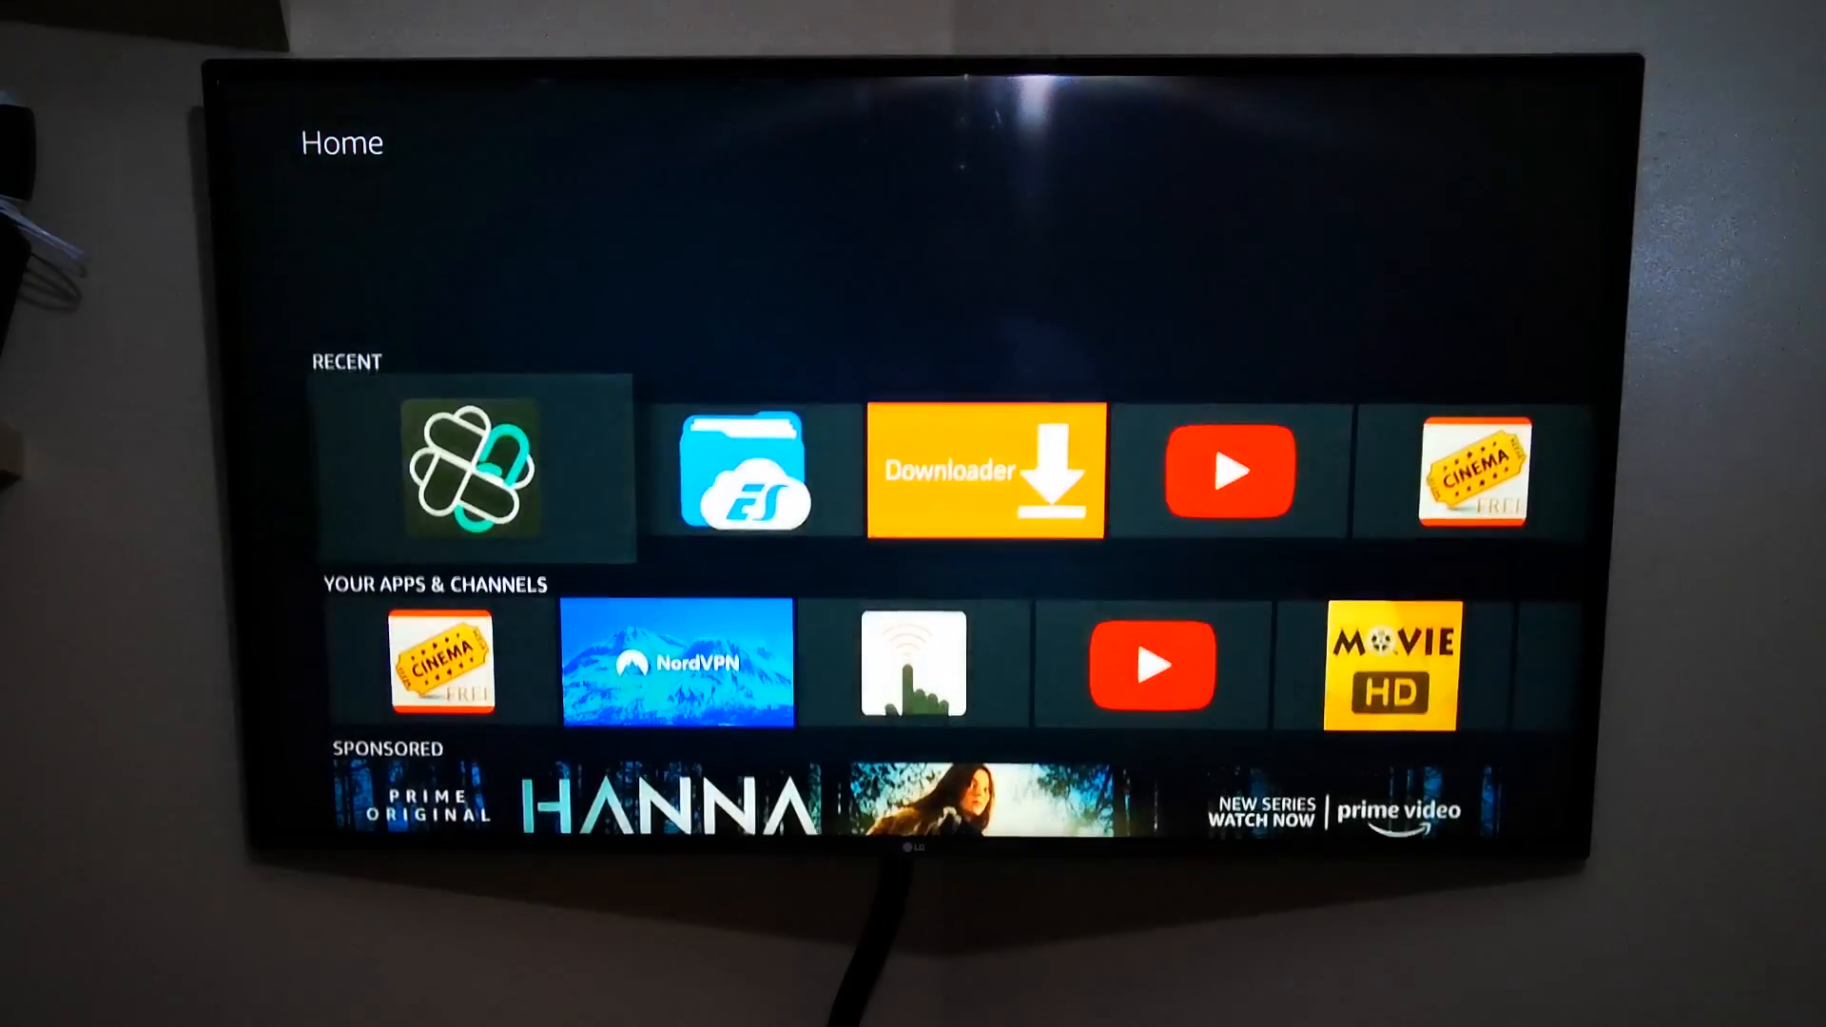
Step: Launch Filelinked from the Recent row on the Fire TV Home screen
{"action": "left_click", "coordinate": [472, 471]}
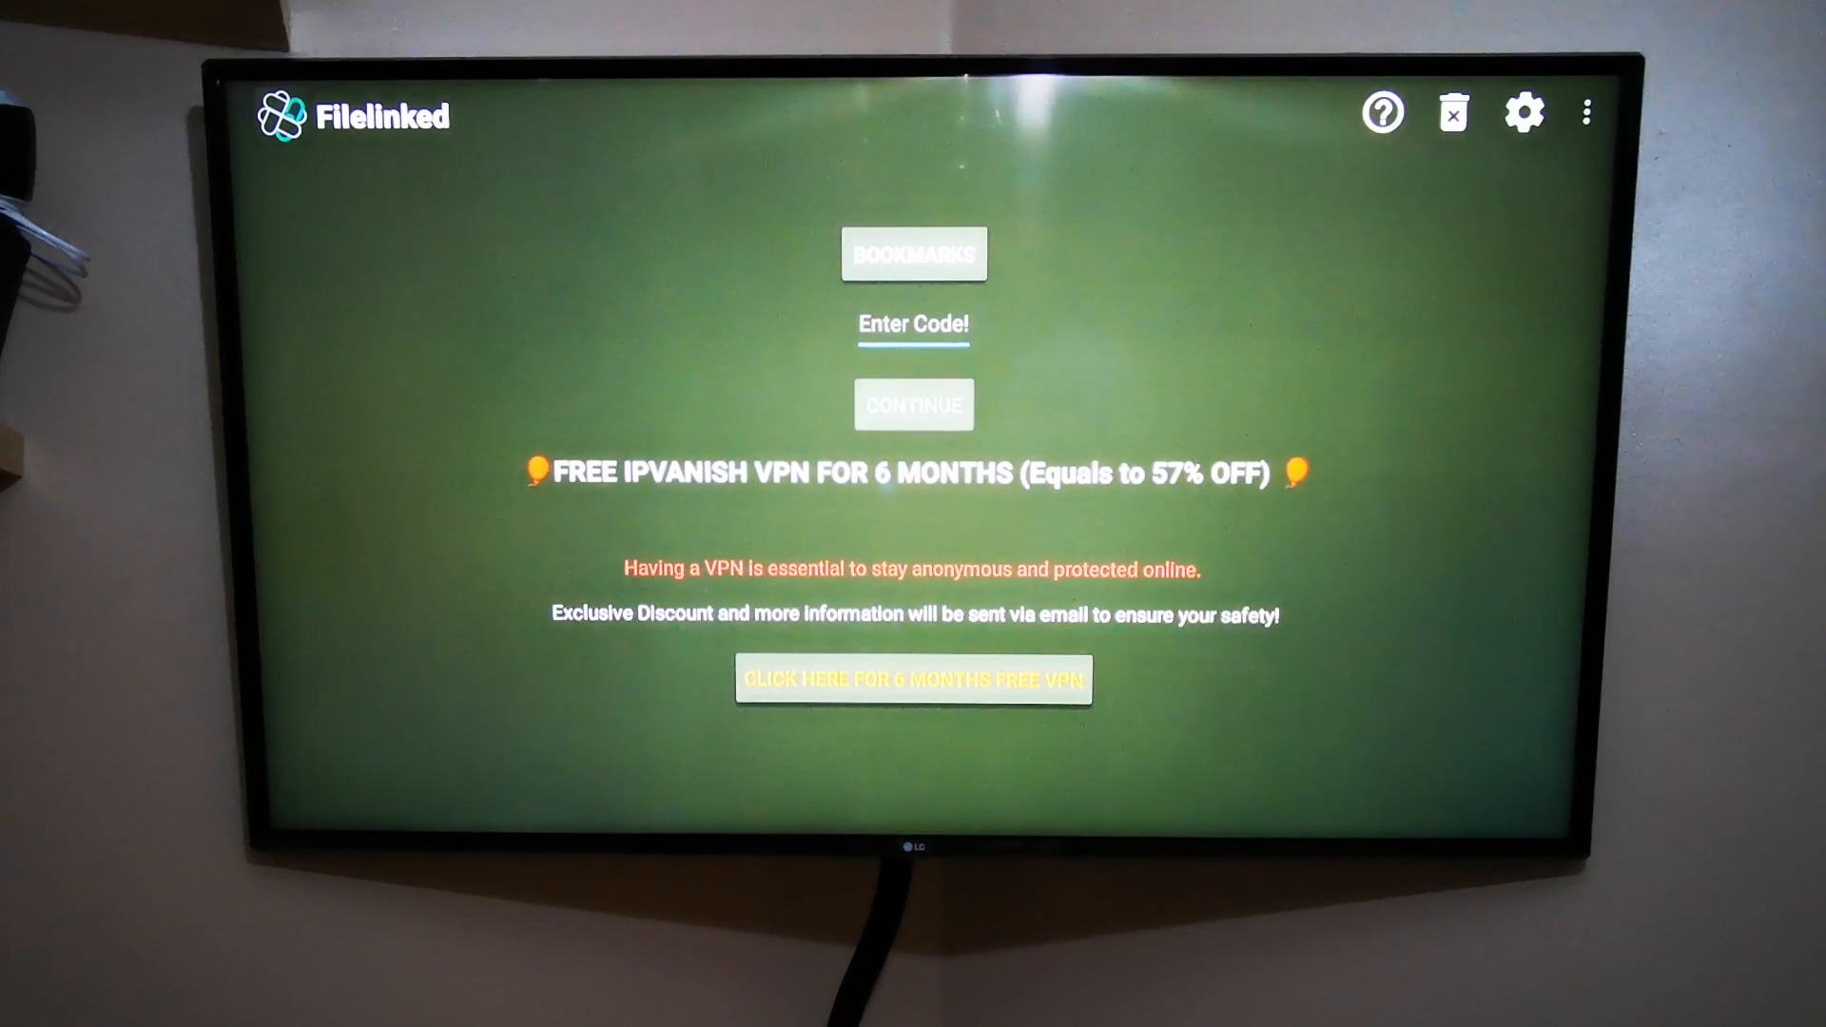
{"action": "left_click", "coordinate": [912, 324]}
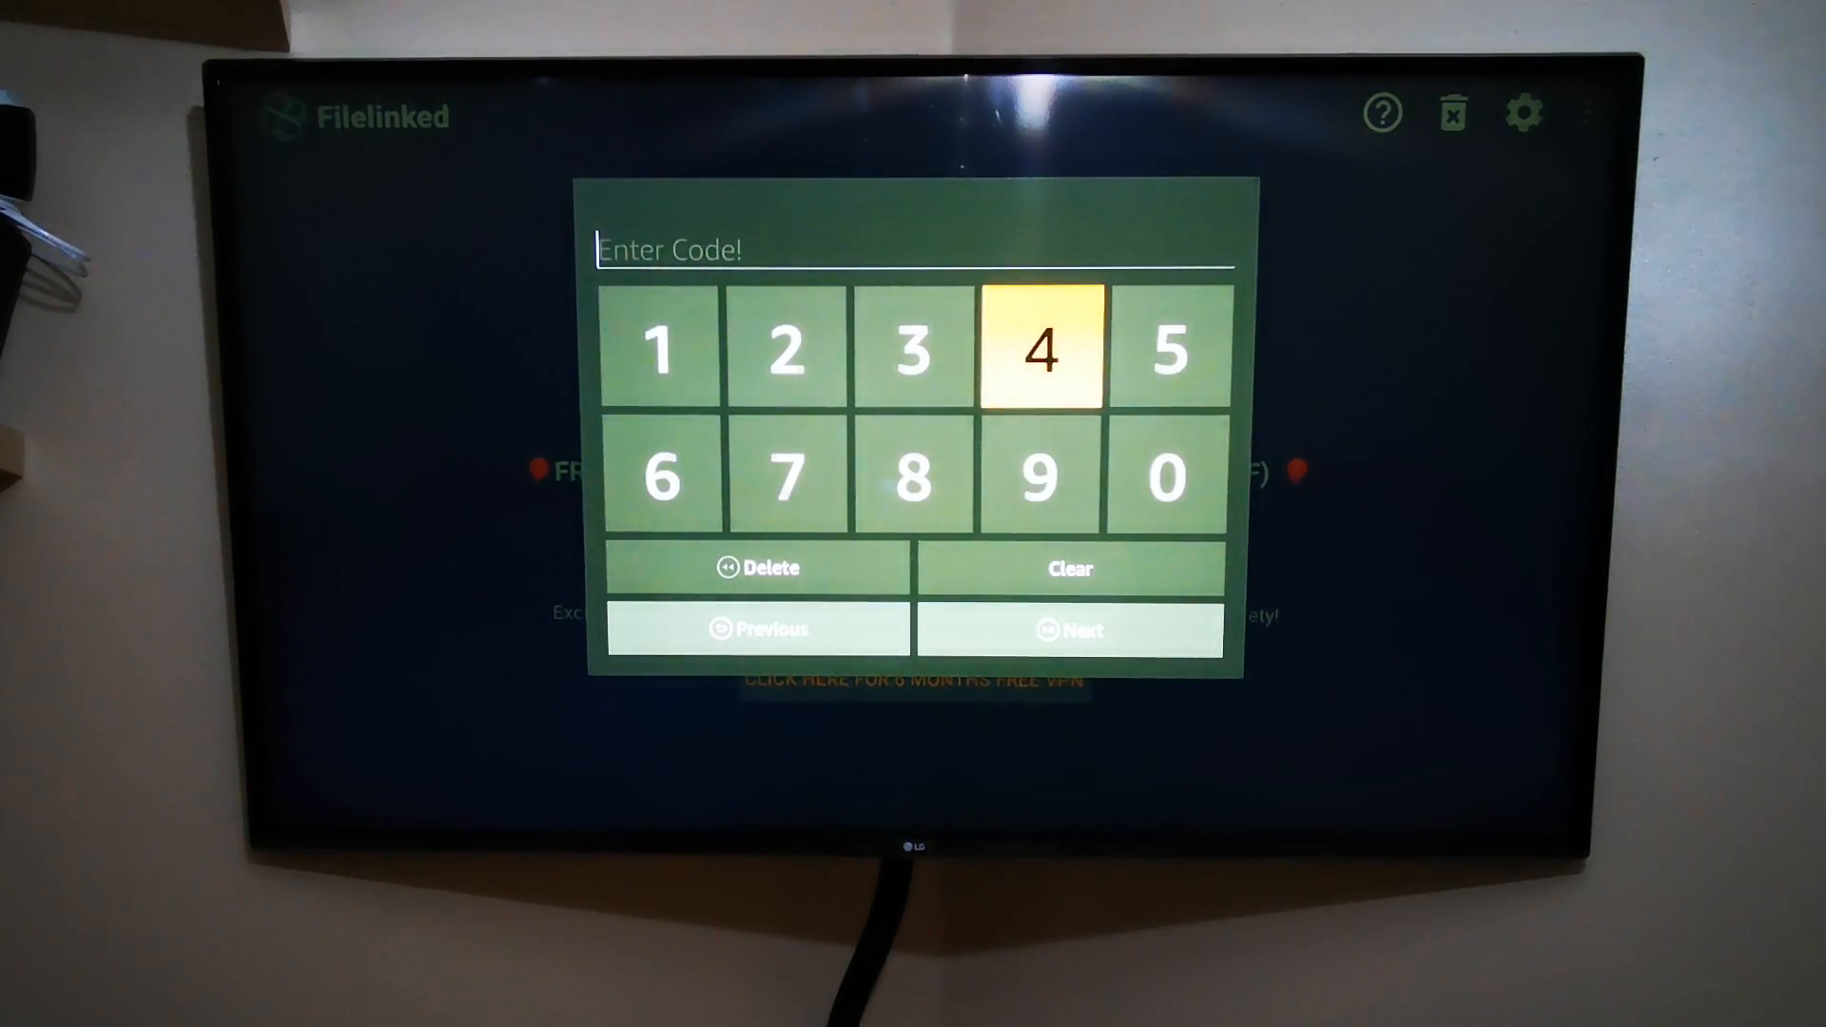
{"action": "left_click", "coordinate": [1042, 350]}
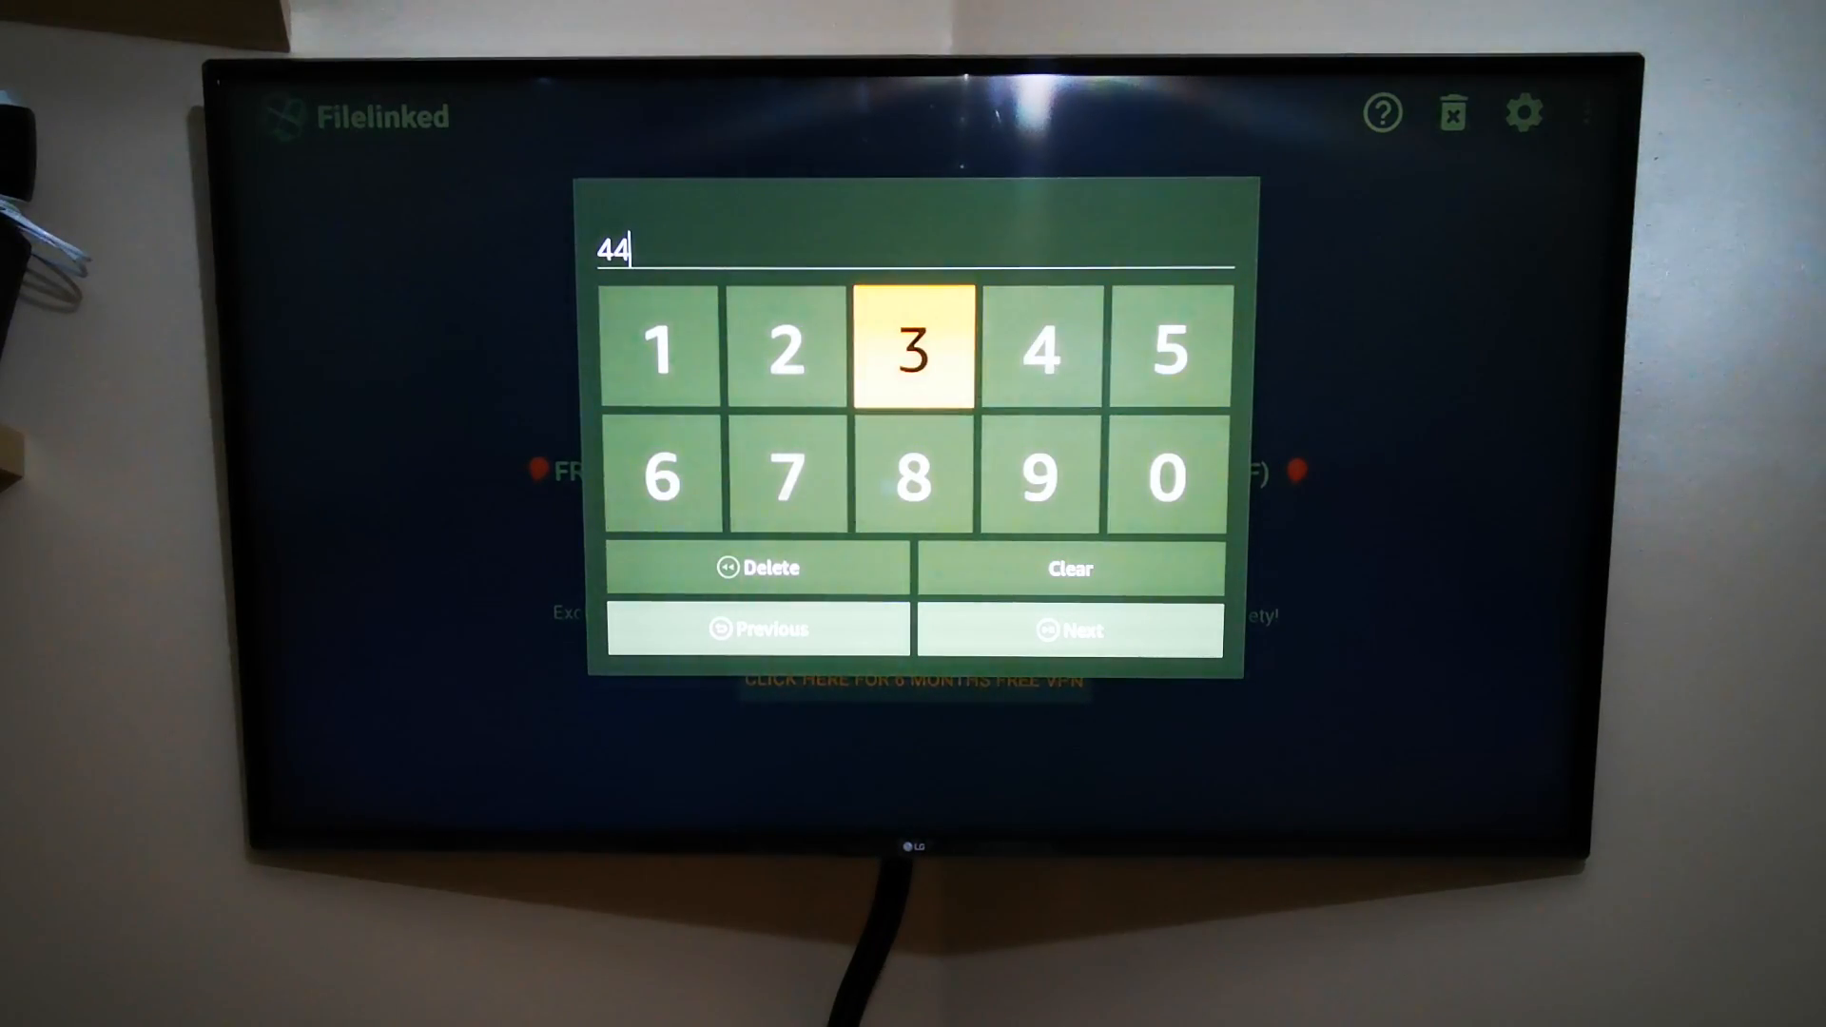
{"action": "left_click", "coordinate": [911, 349]}
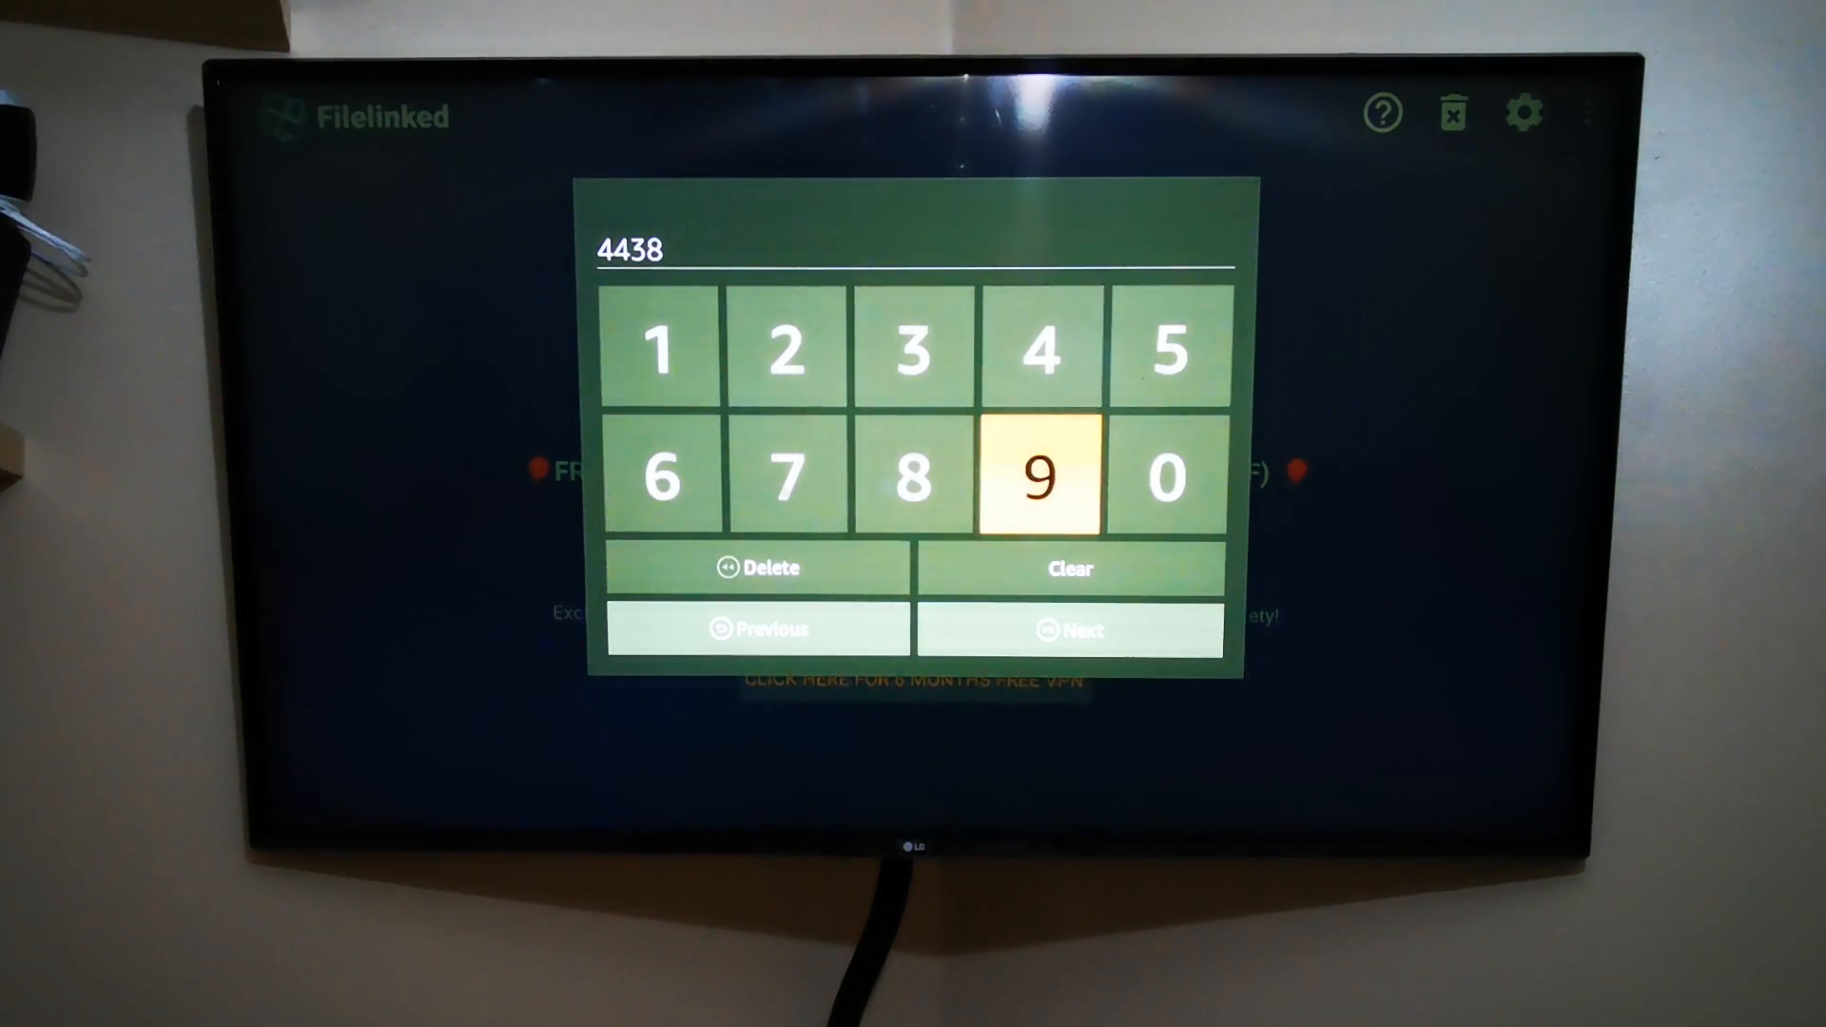
{"action": "left_click", "coordinate": [1168, 477]}
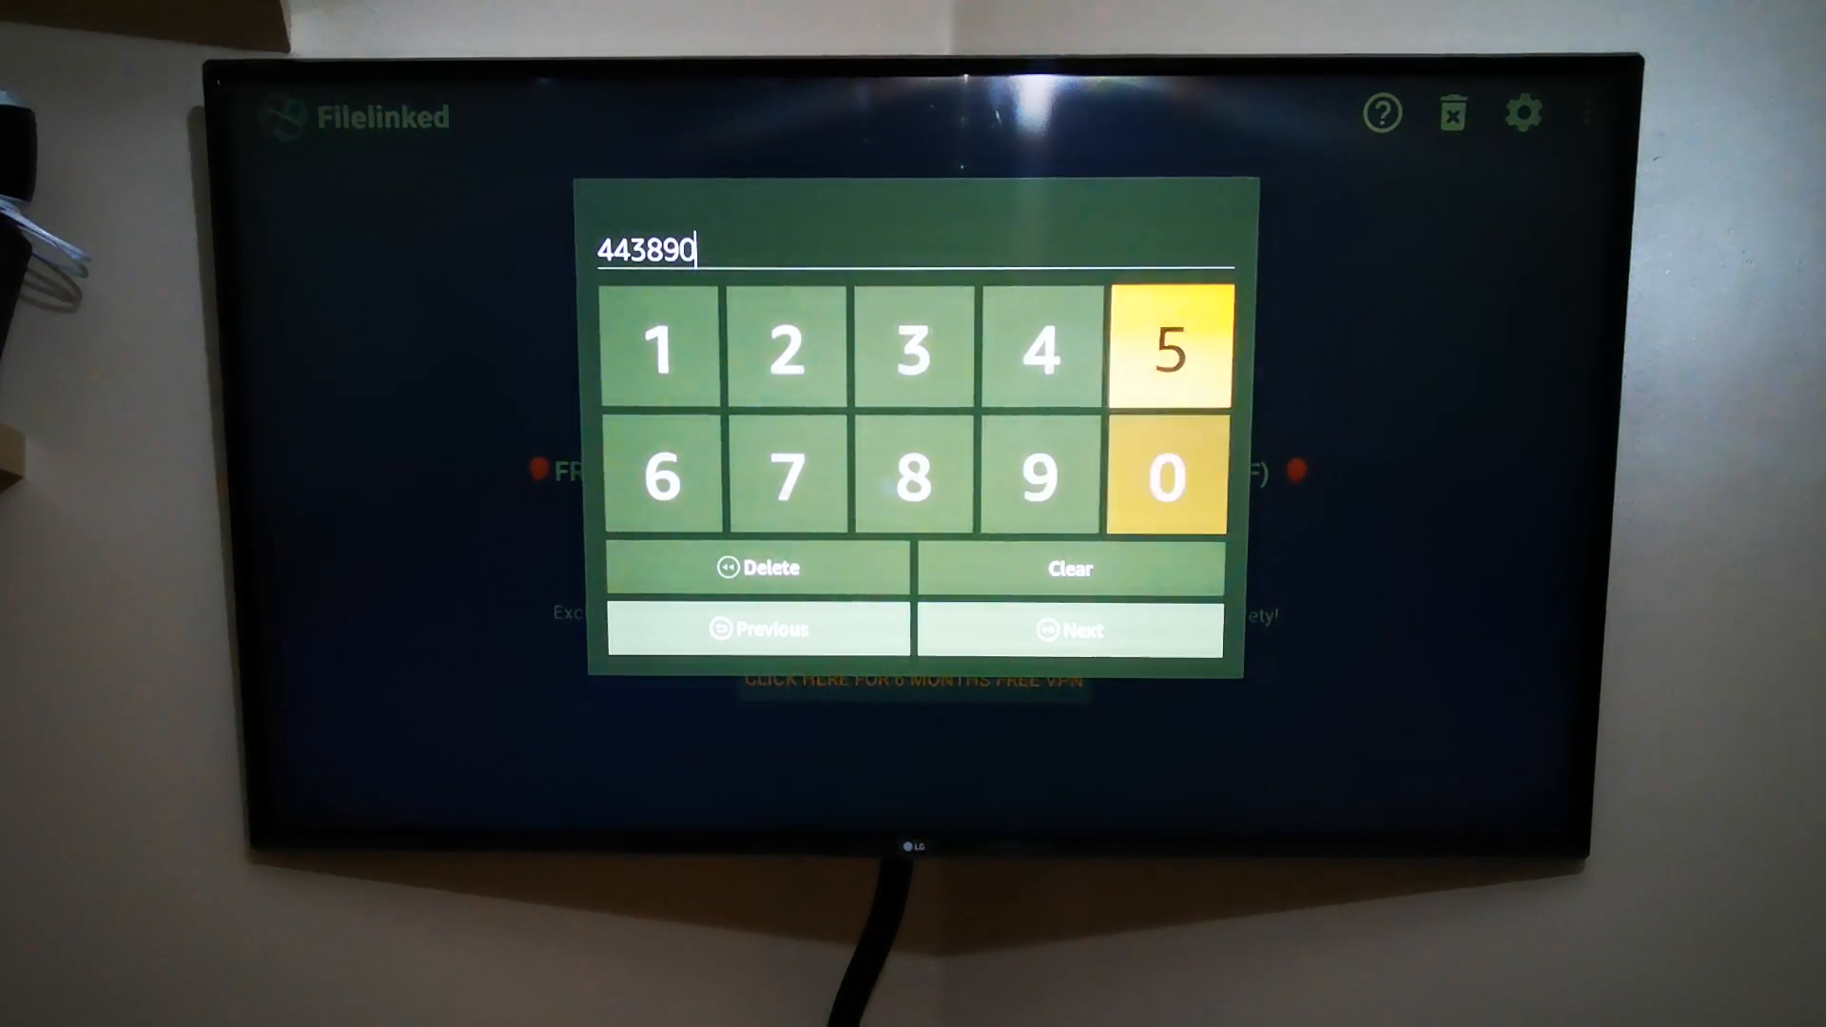
{"action": "left_click", "coordinate": [1172, 351]}
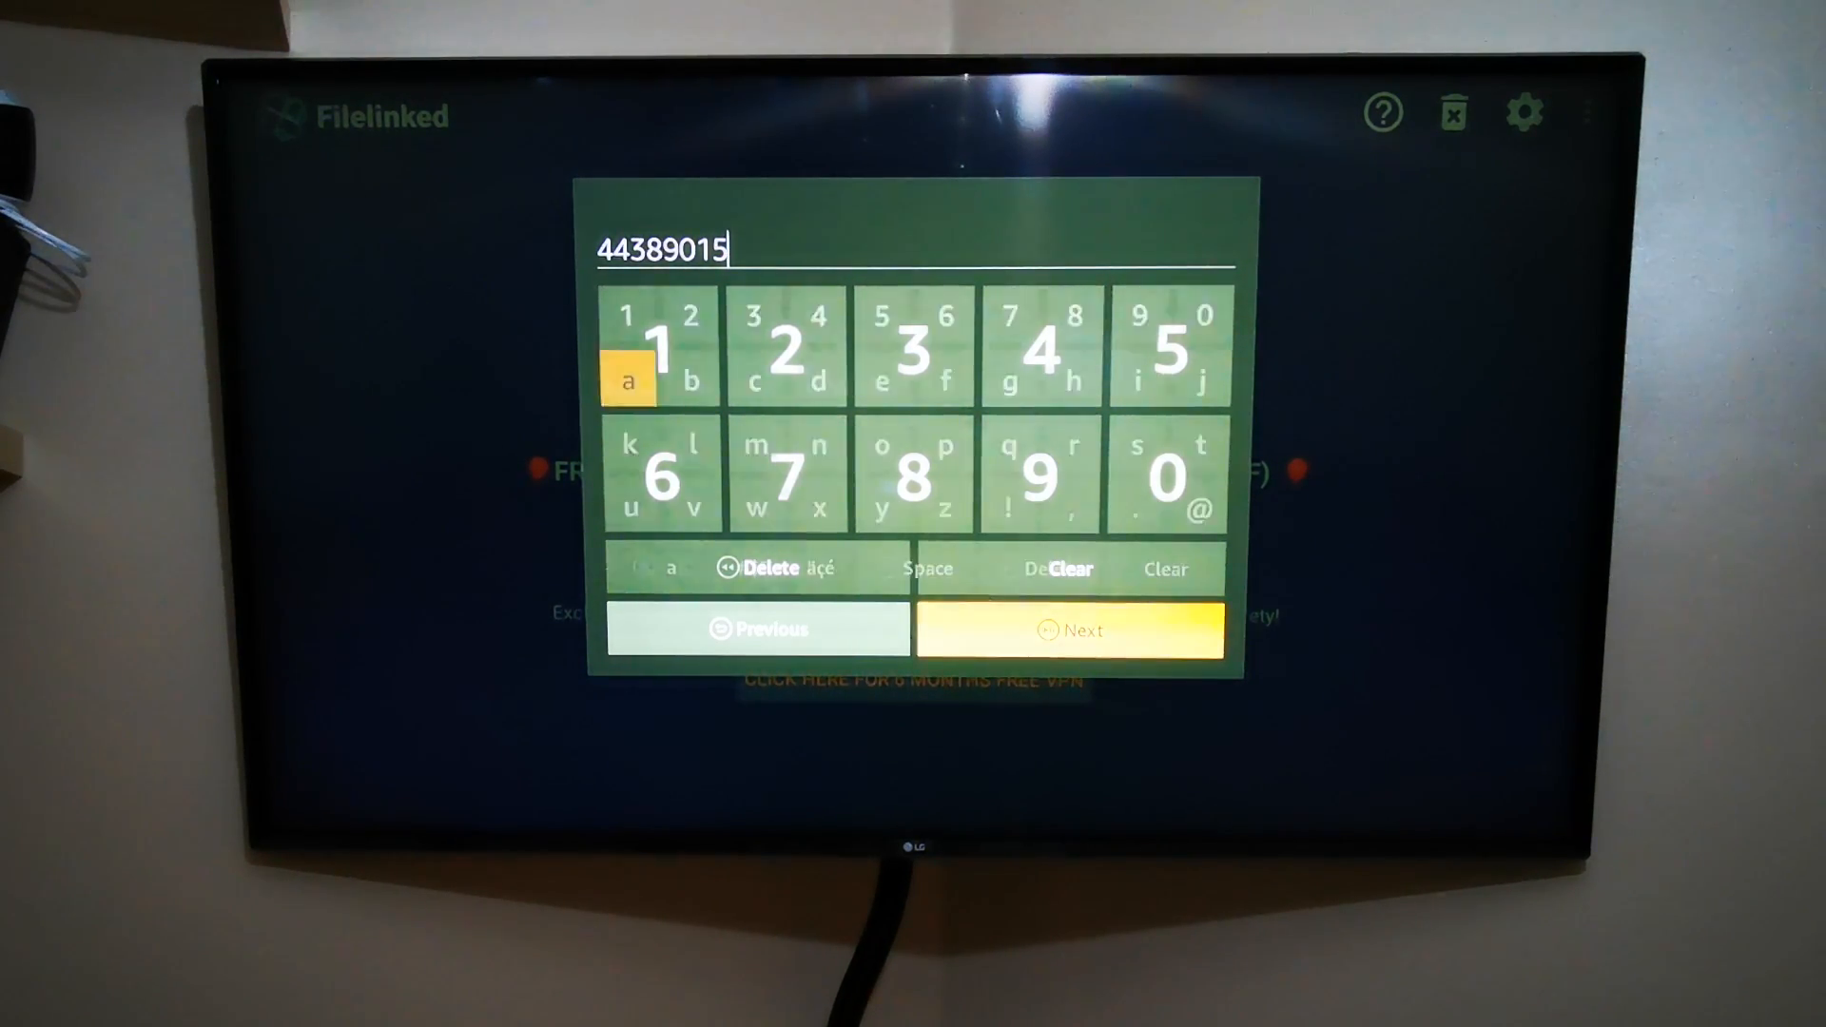
{"action": "left_click", "coordinate": [1067, 629]}
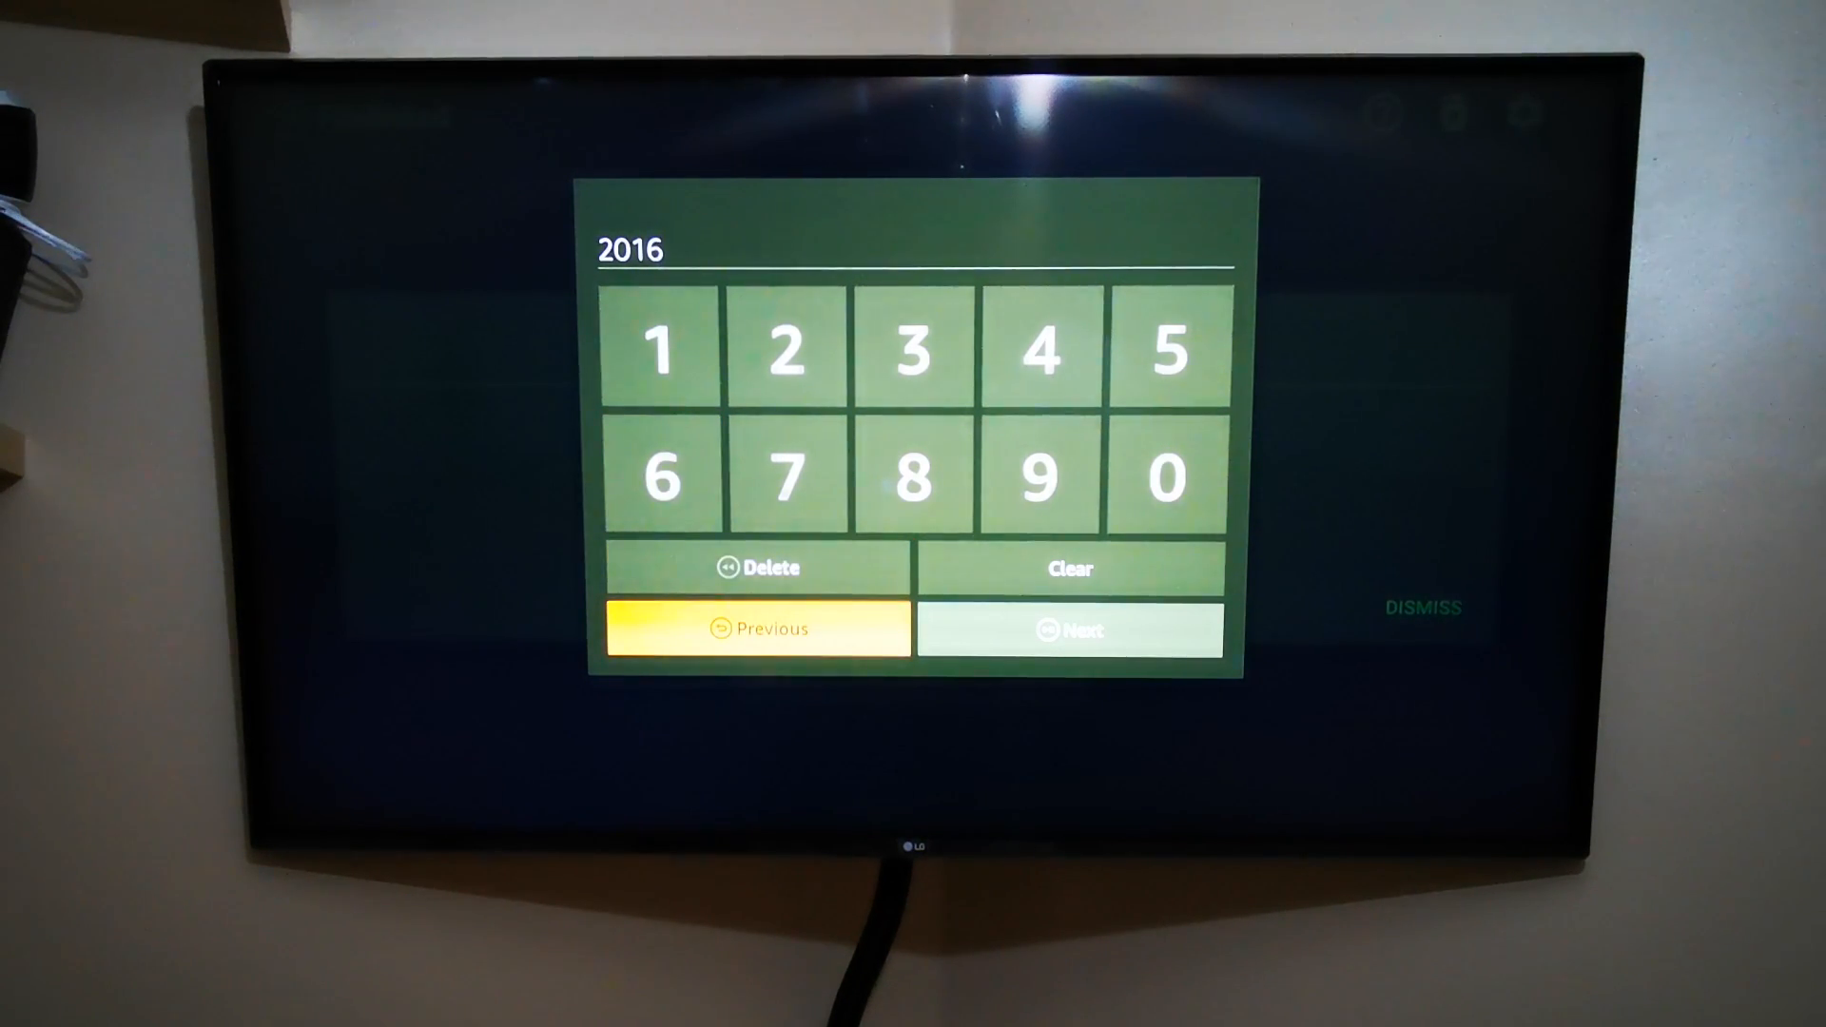
Step: Confirm the PIN, then dismiss the PC-Tutorials welcome message and promo popup
{"action": "left_click", "coordinate": [1067, 628]}
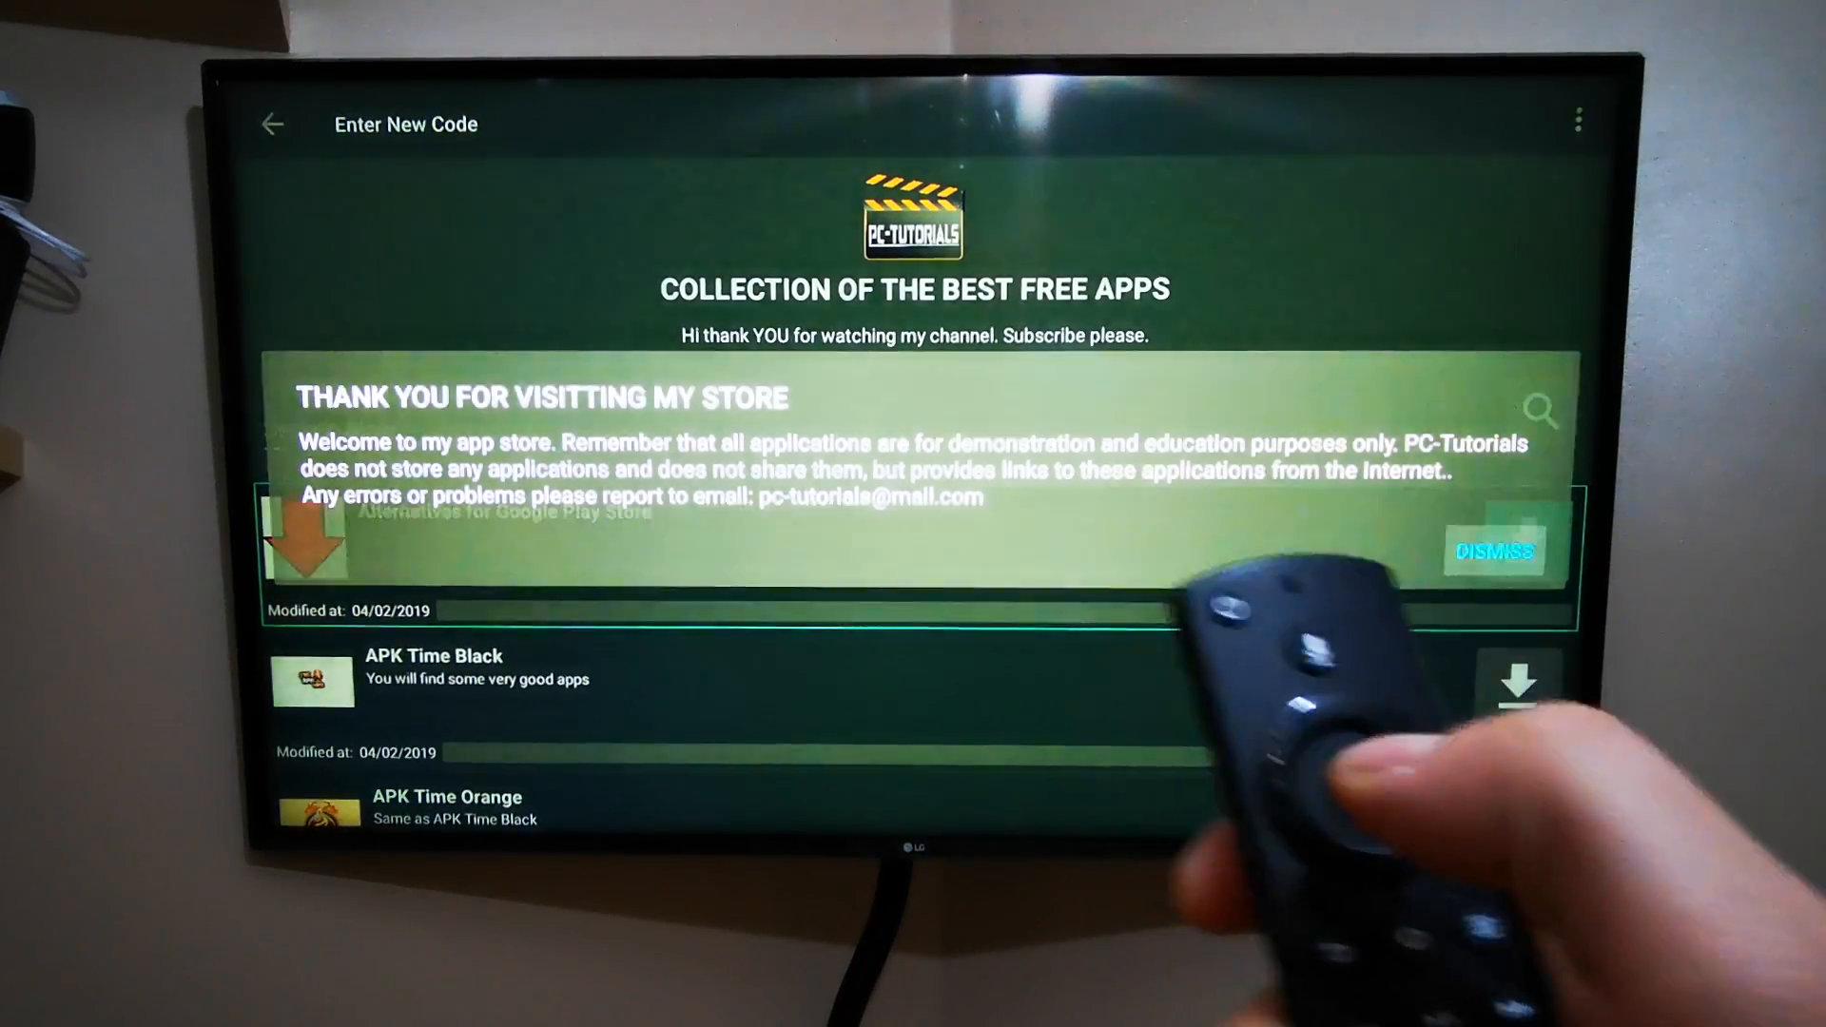
{"action": "left_click", "coordinate": [1496, 551]}
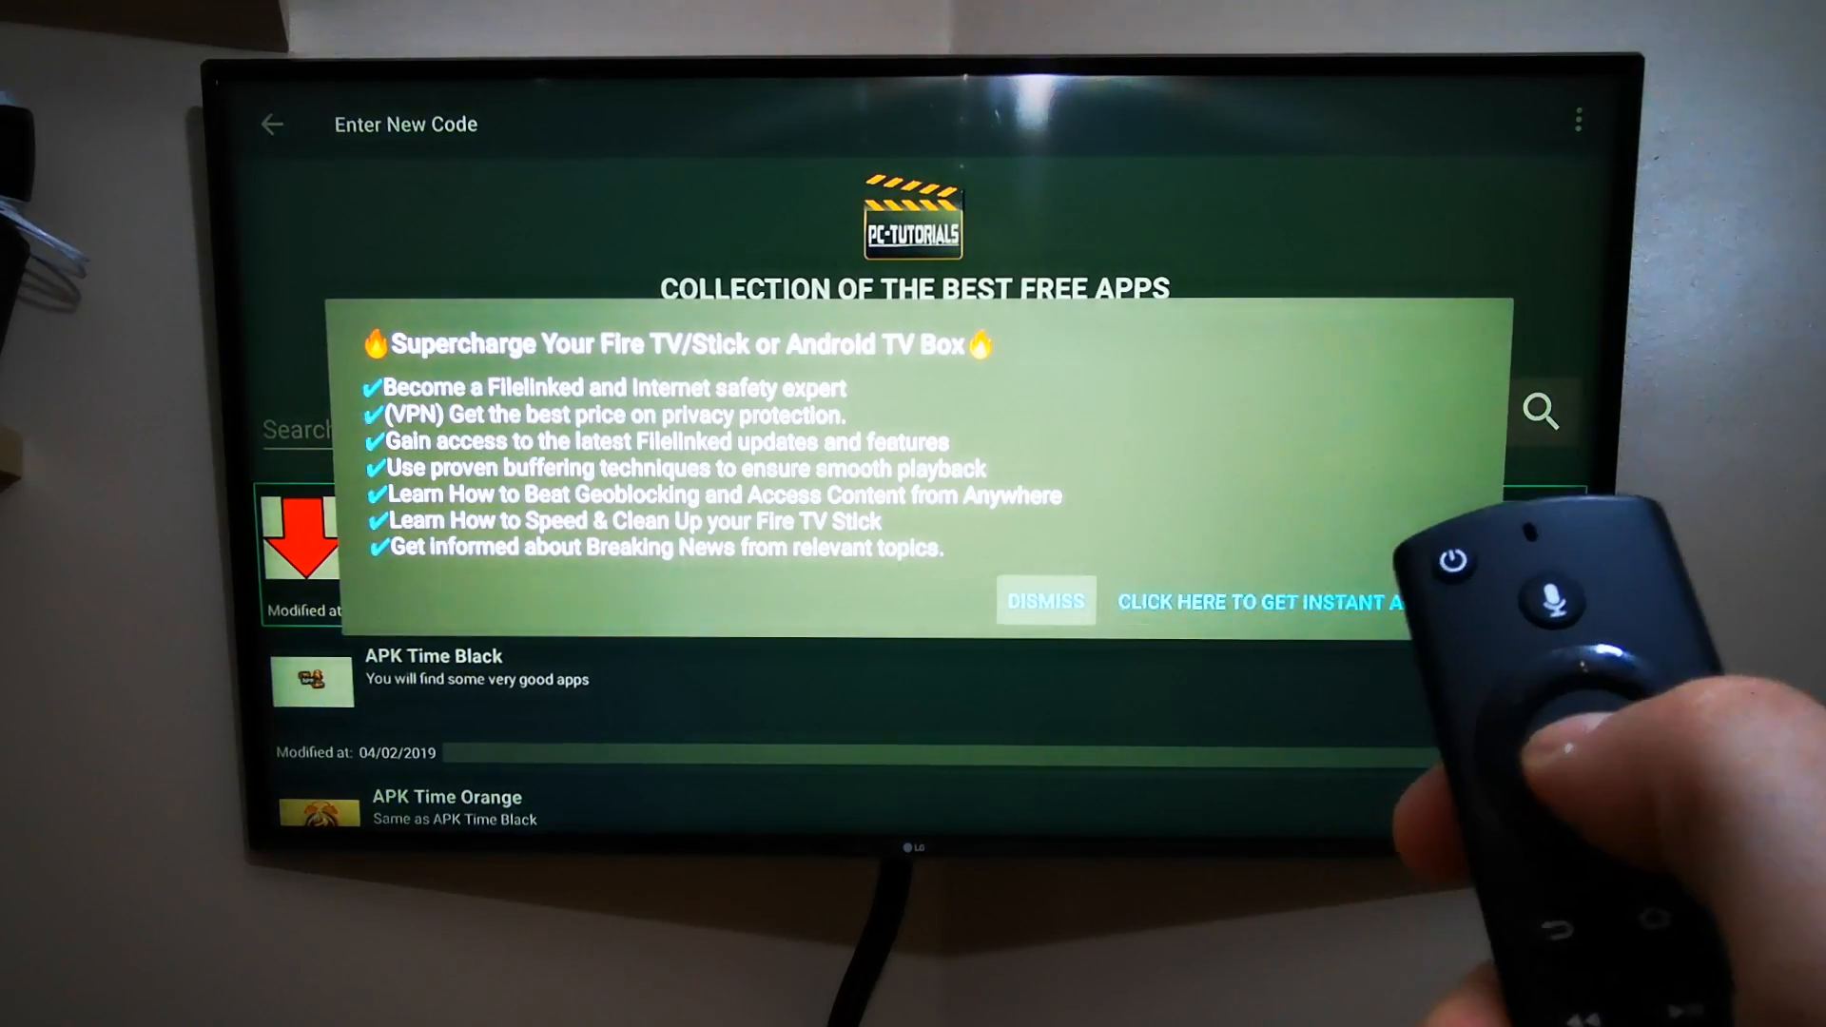
{"action": "left_click", "coordinate": [1043, 602]}
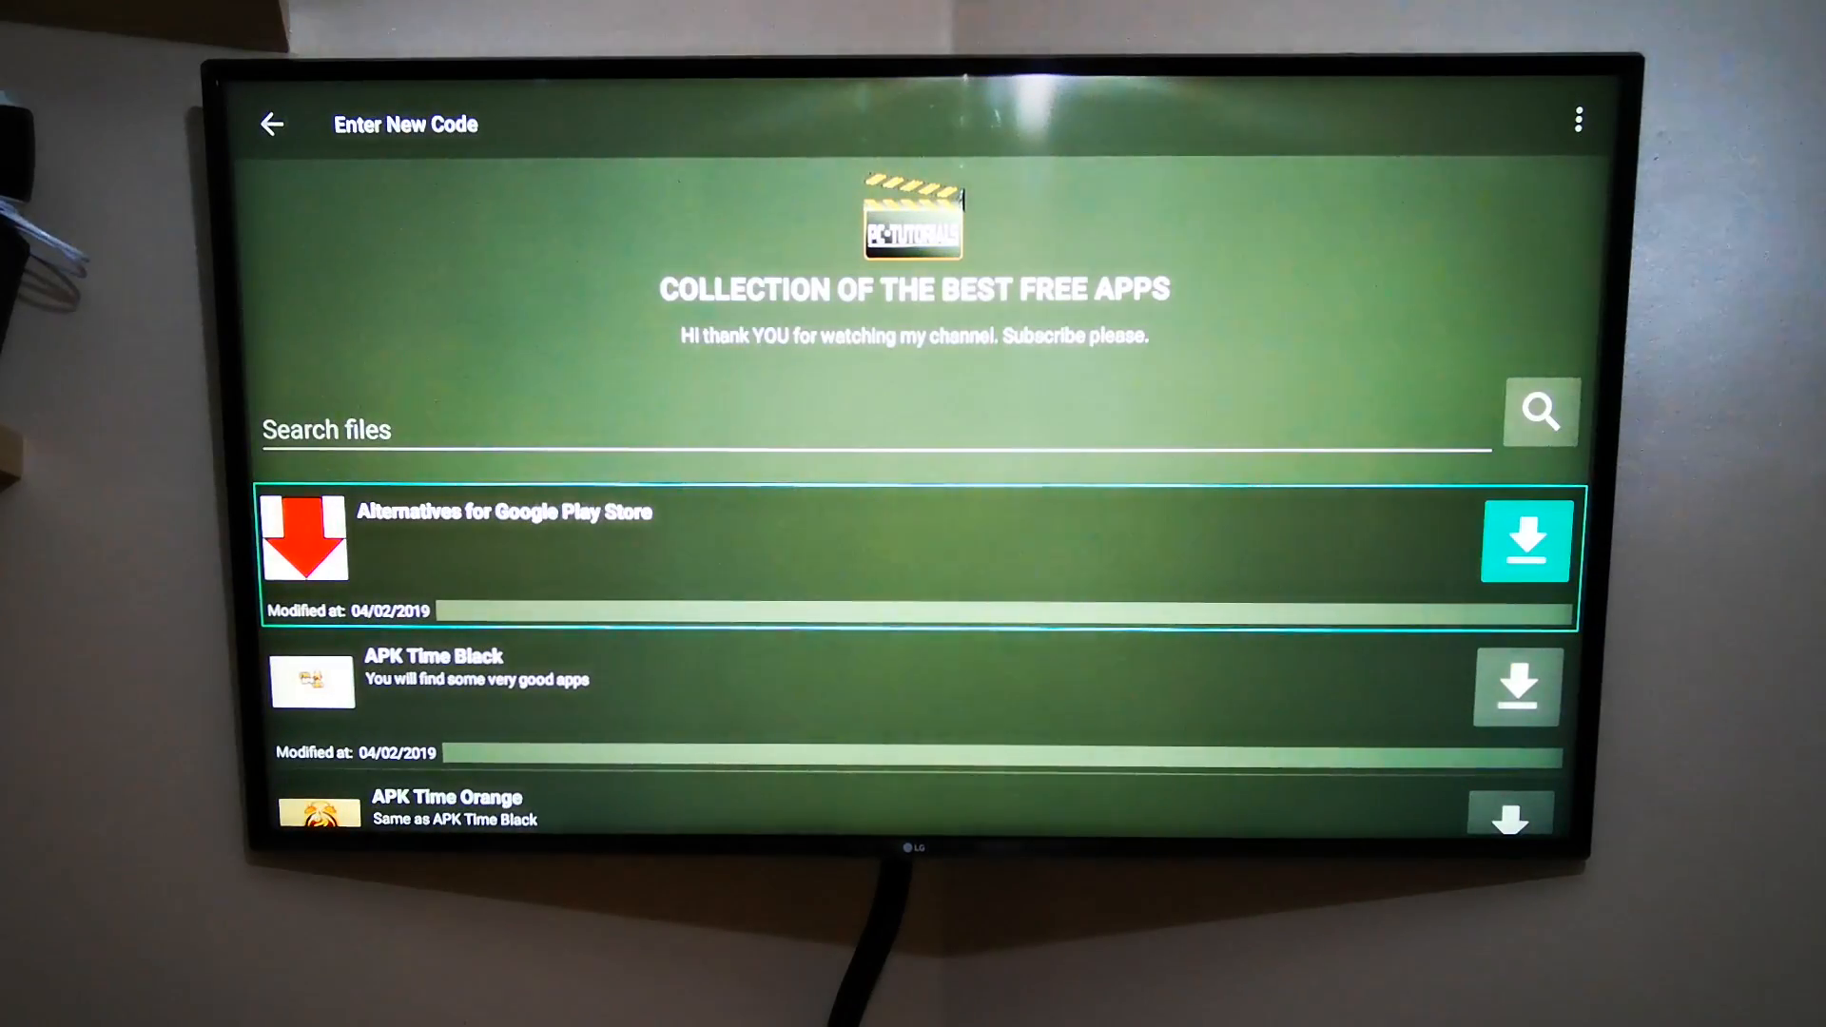
Step: Scroll the store's app list down to Set Orientation and download it
{"action": "key", "text": "down"}
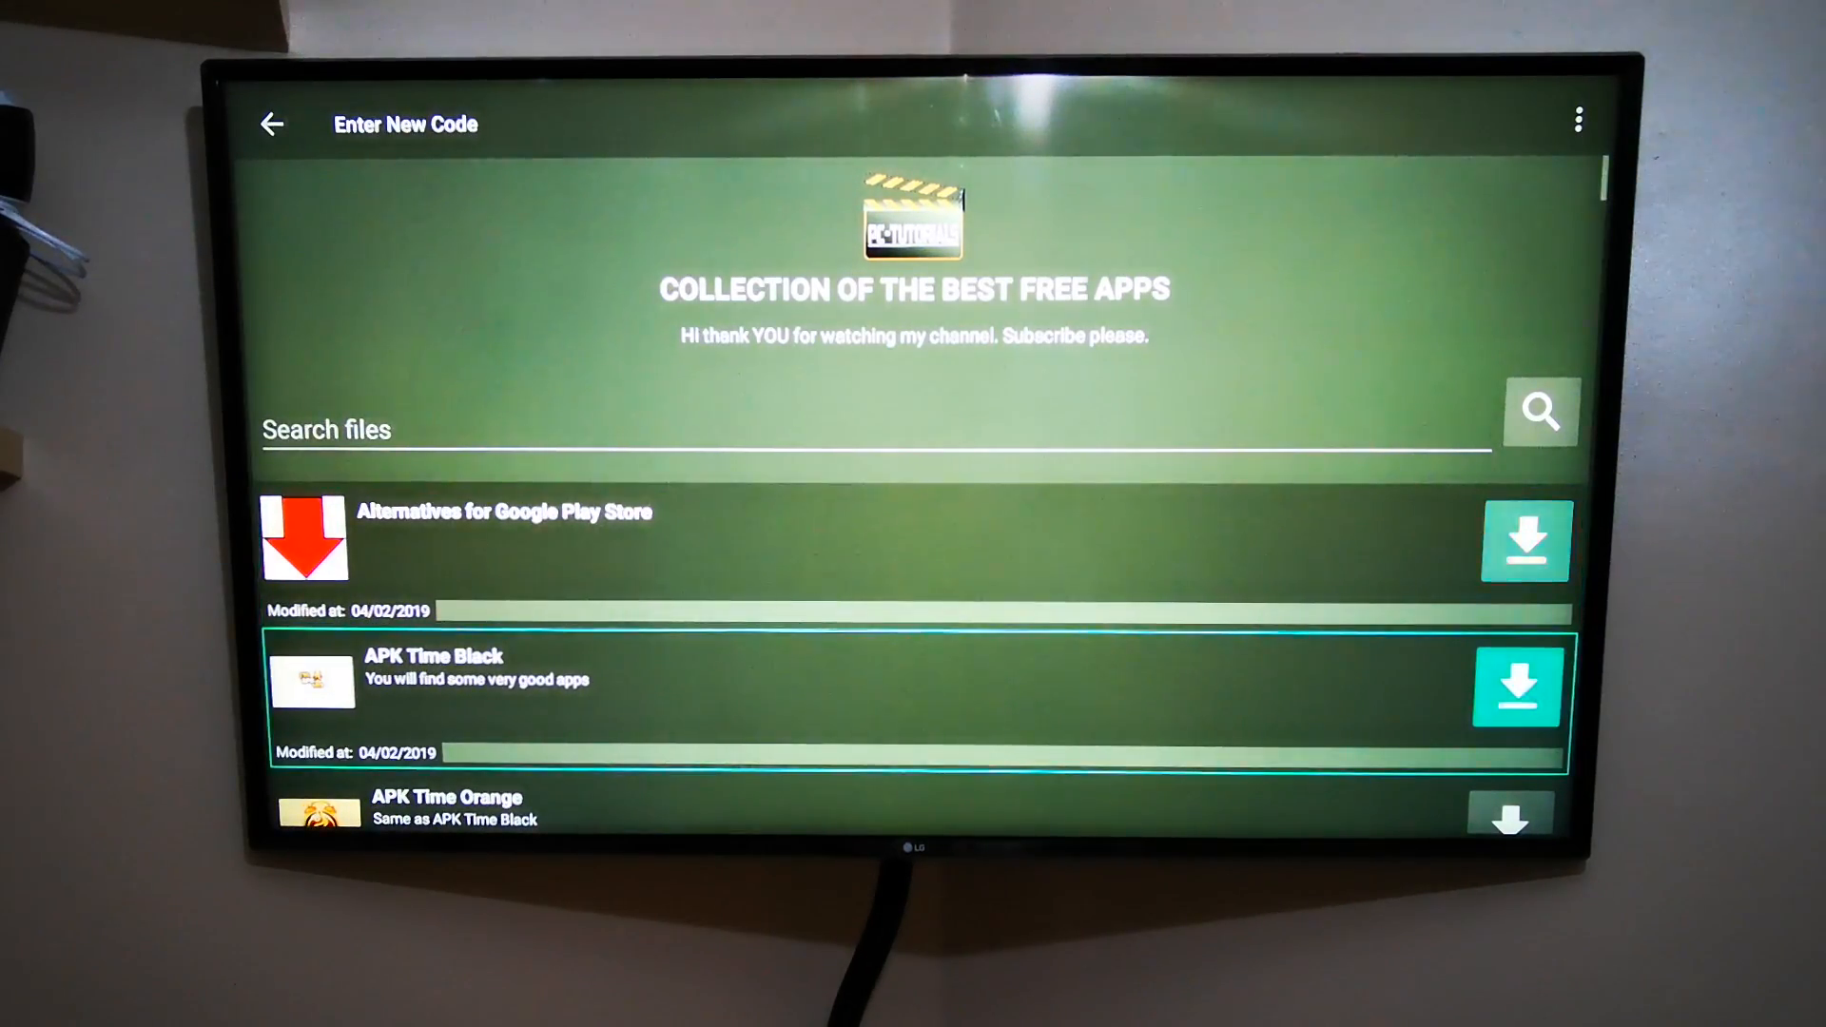
{"action": "scroll", "scroll_direction": "down", "scroll_amount": 3}
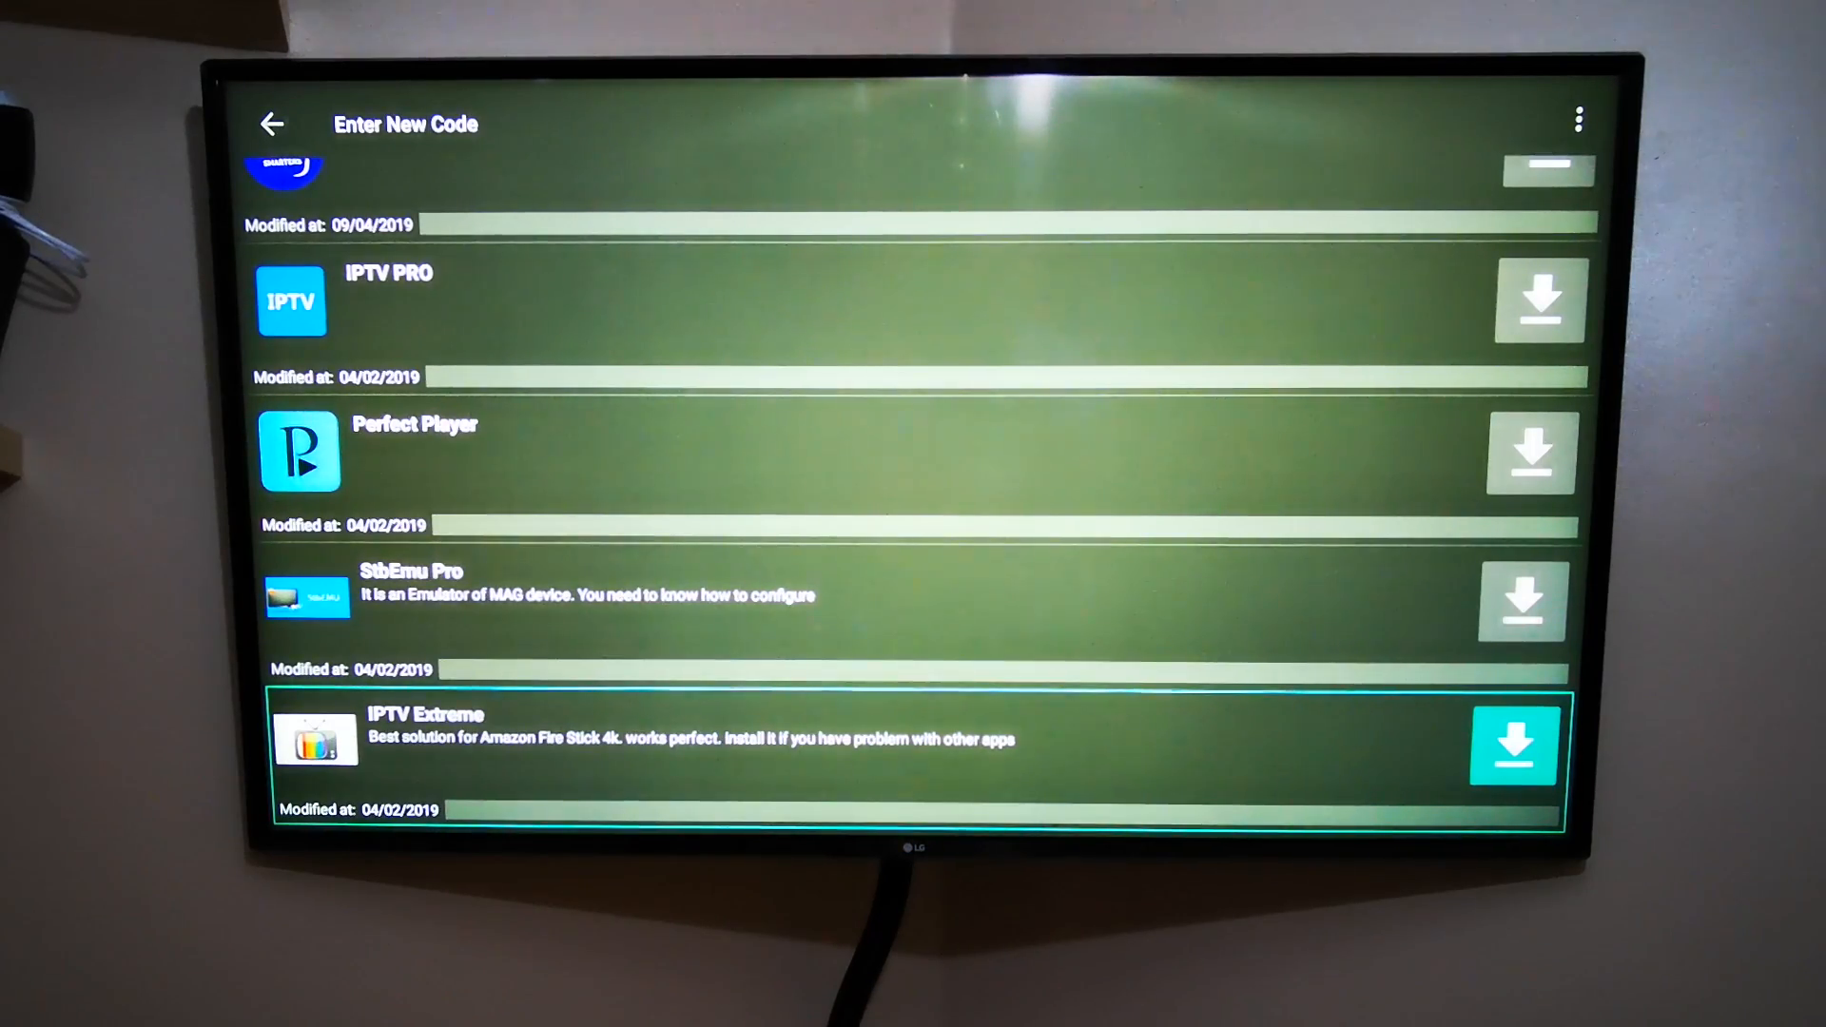
{"action": "scroll", "scroll_direction": "down", "scroll_amount": 3}
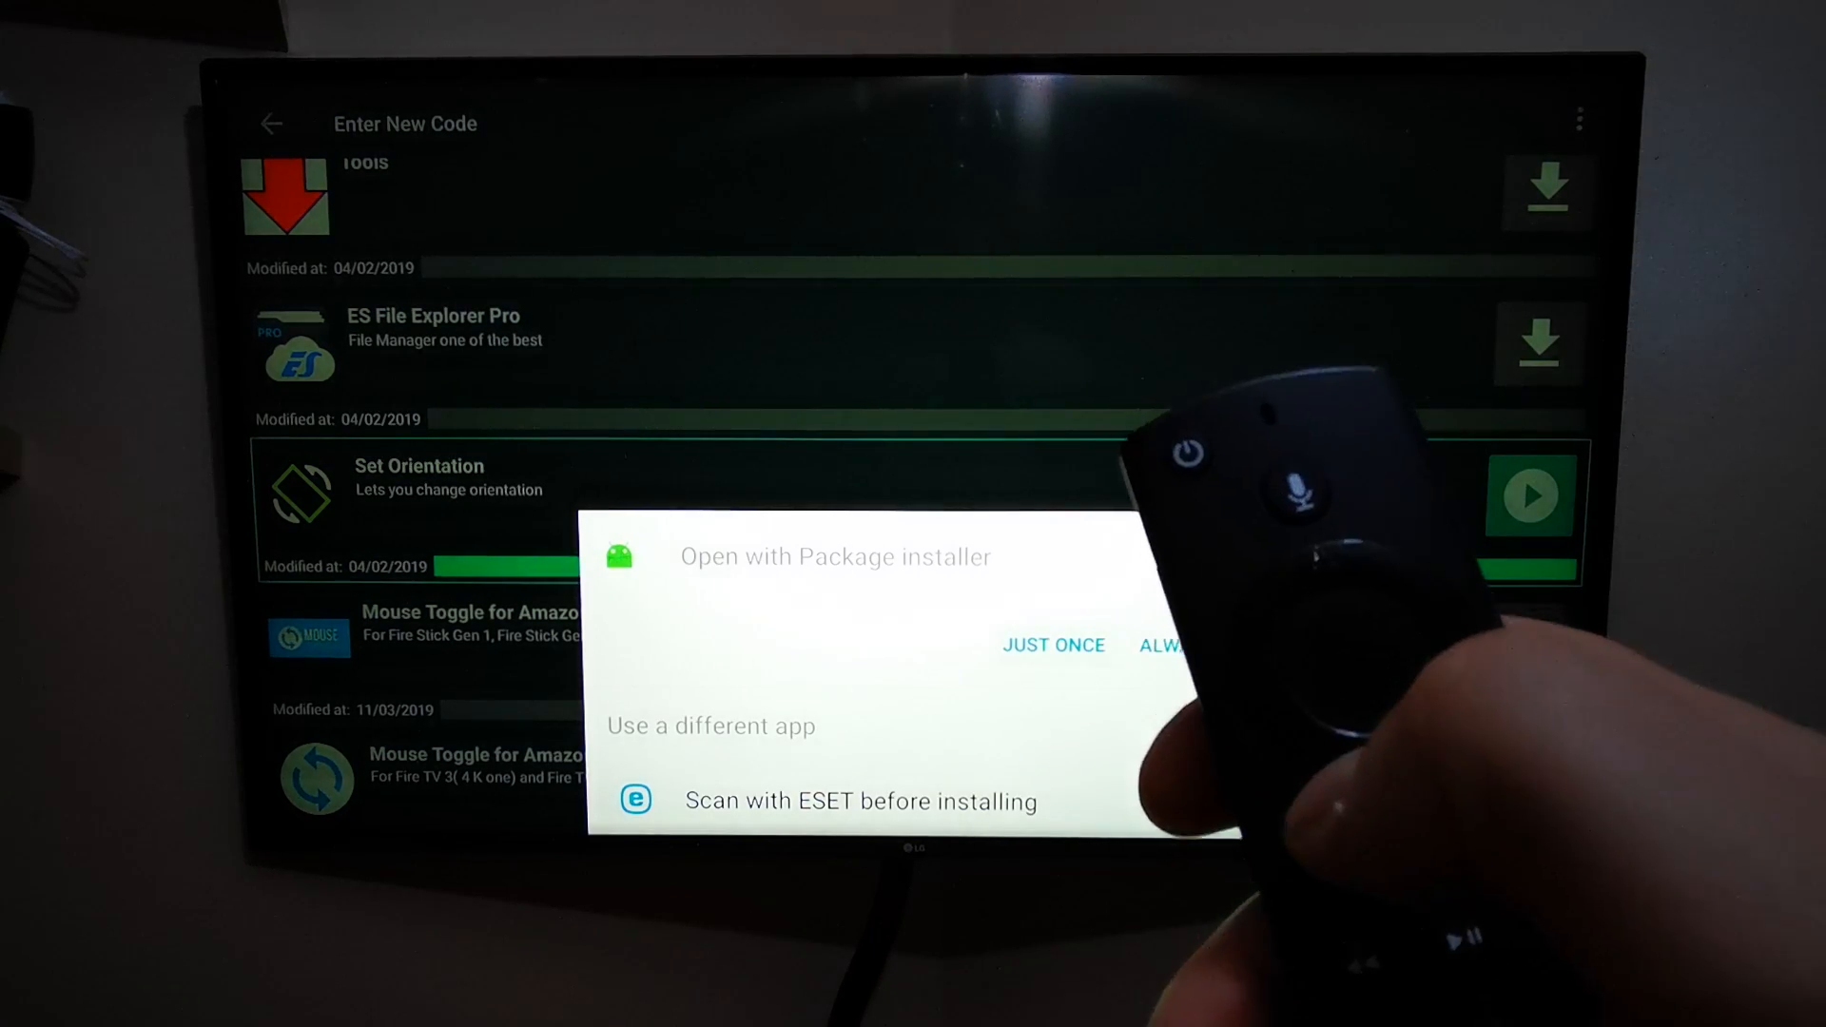
Step: Install Set Orientation with Package installer just once, then open the app
{"action": "left_click", "coordinate": [1051, 644]}
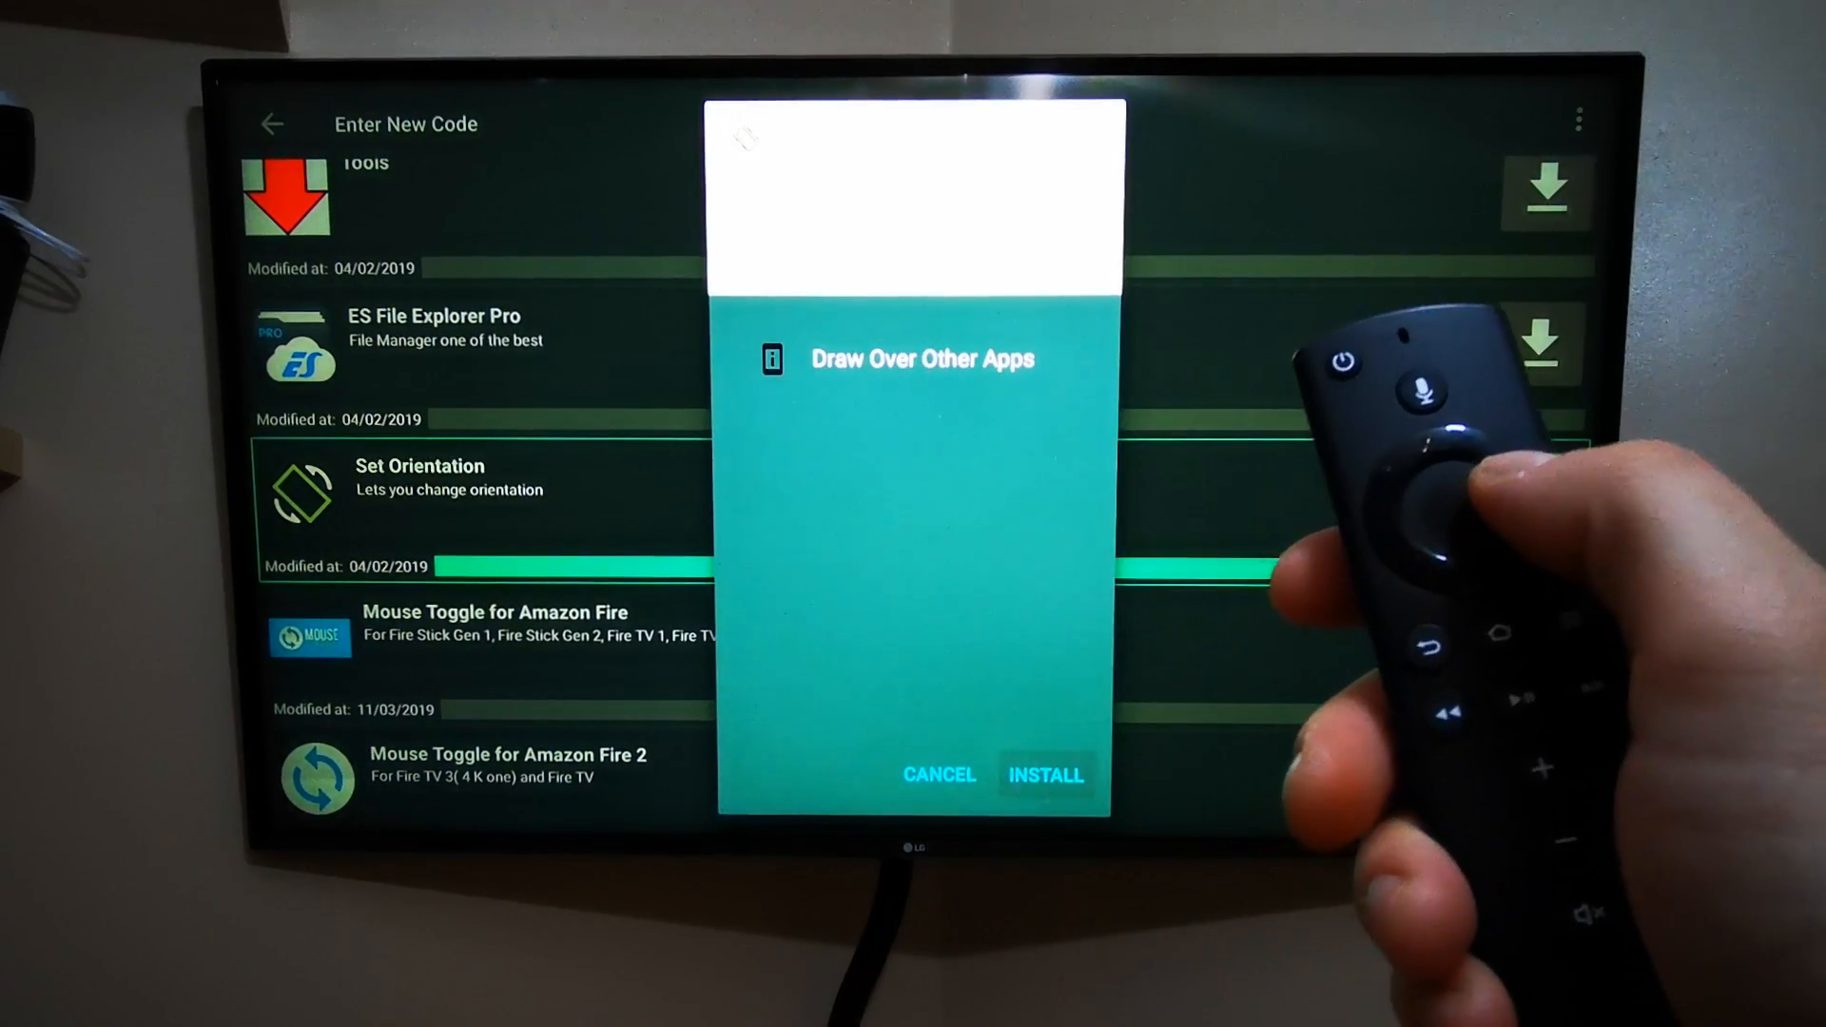
{"action": "left_click", "coordinate": [1044, 774]}
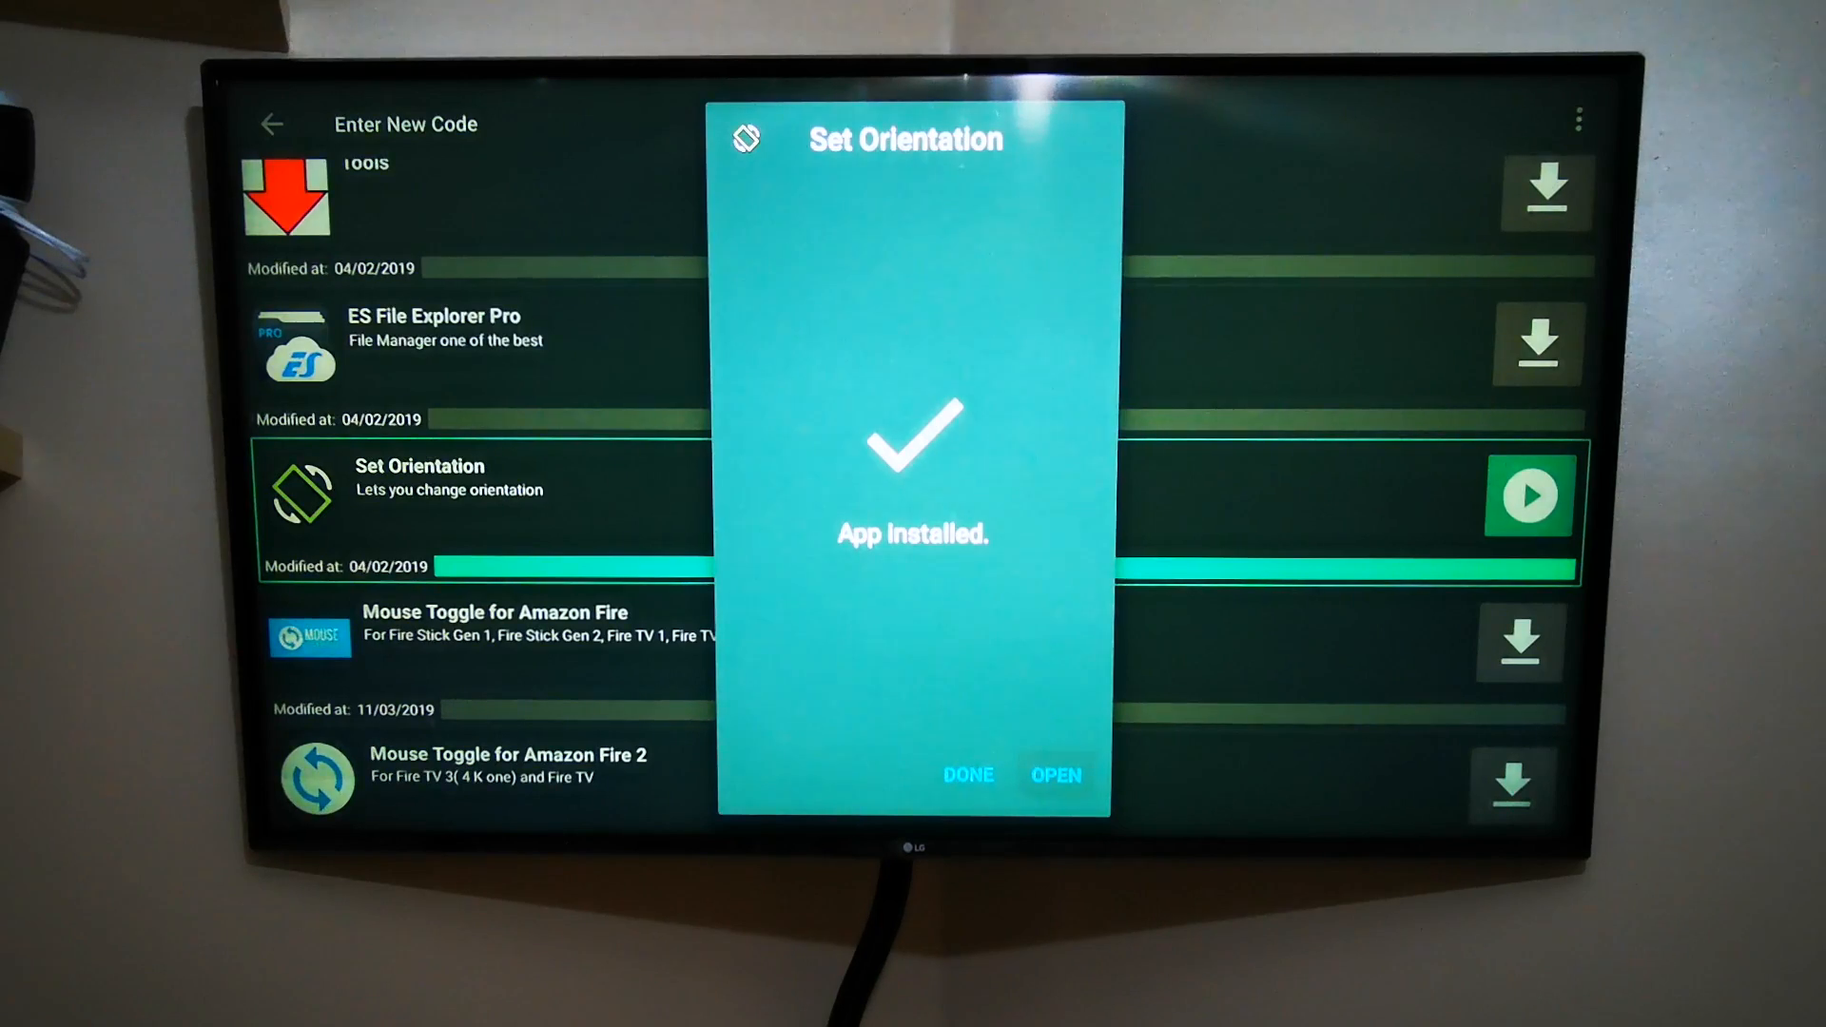
{"action": "left_click", "coordinate": [1054, 774]}
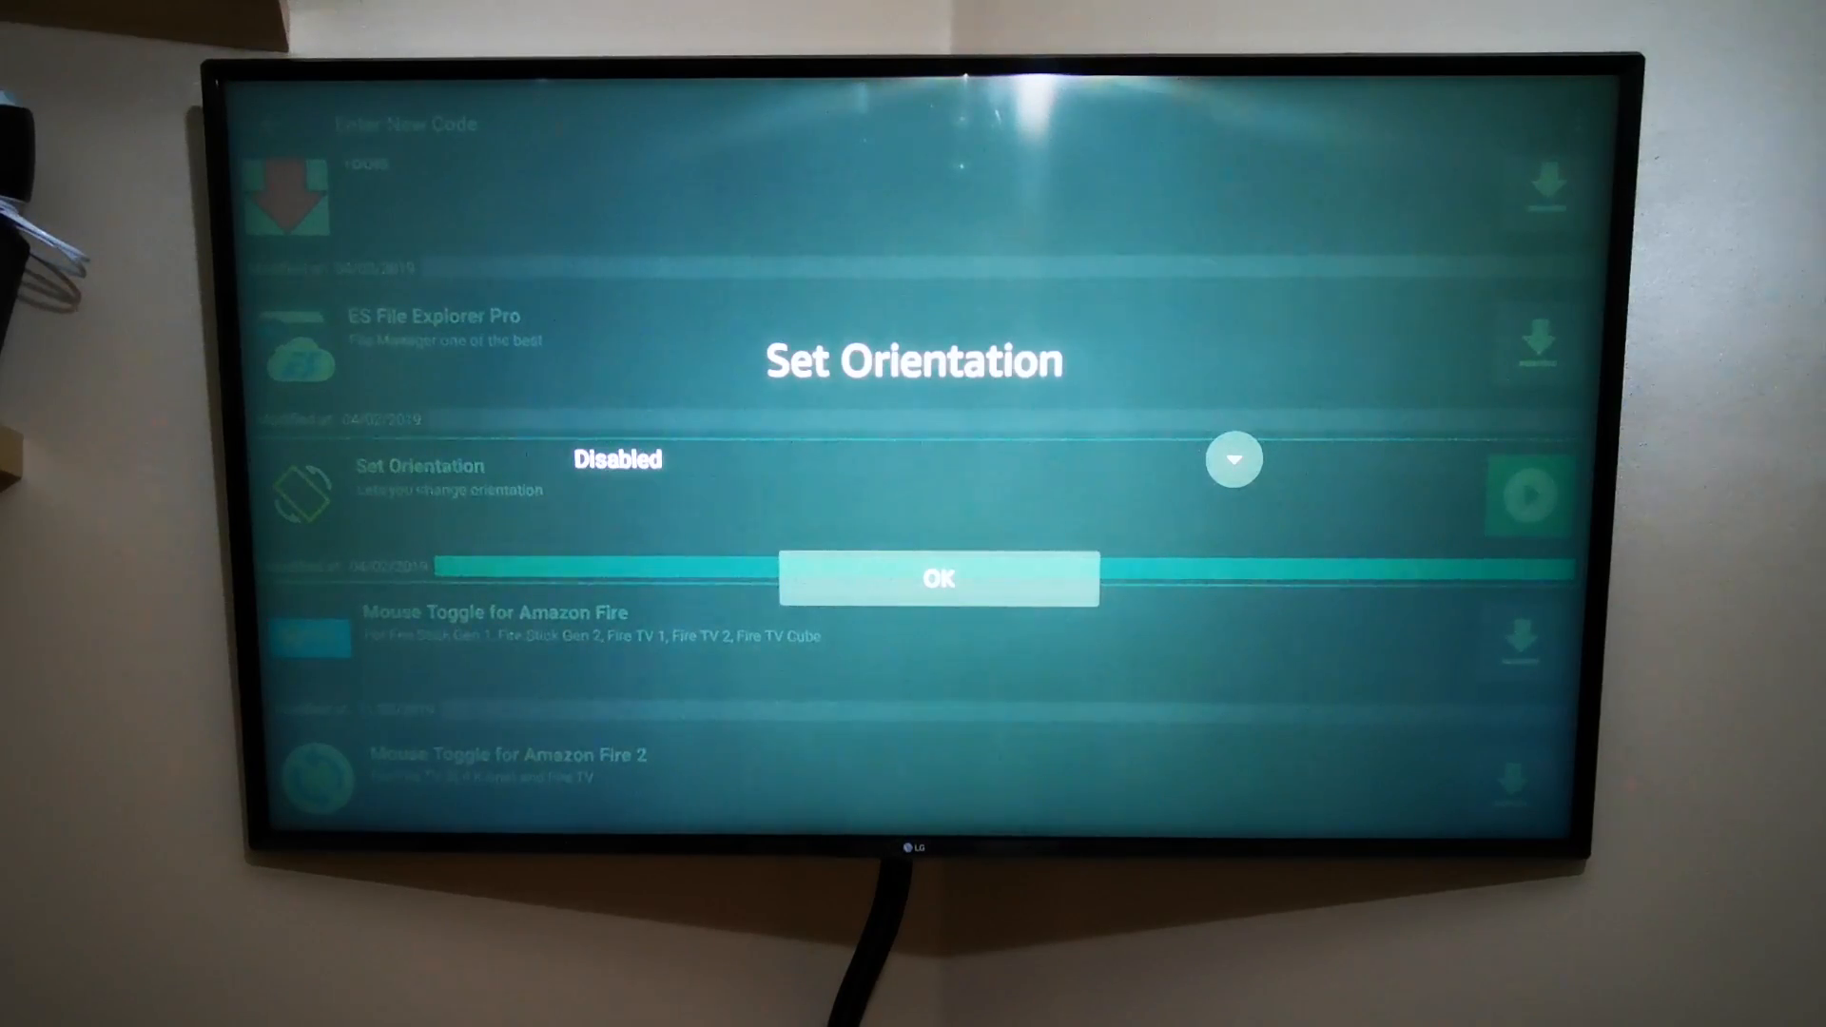
Step: Pick Automatic (full) from the orientation dropdown and confirm with OK
{"action": "left_click", "coordinate": [1233, 458]}
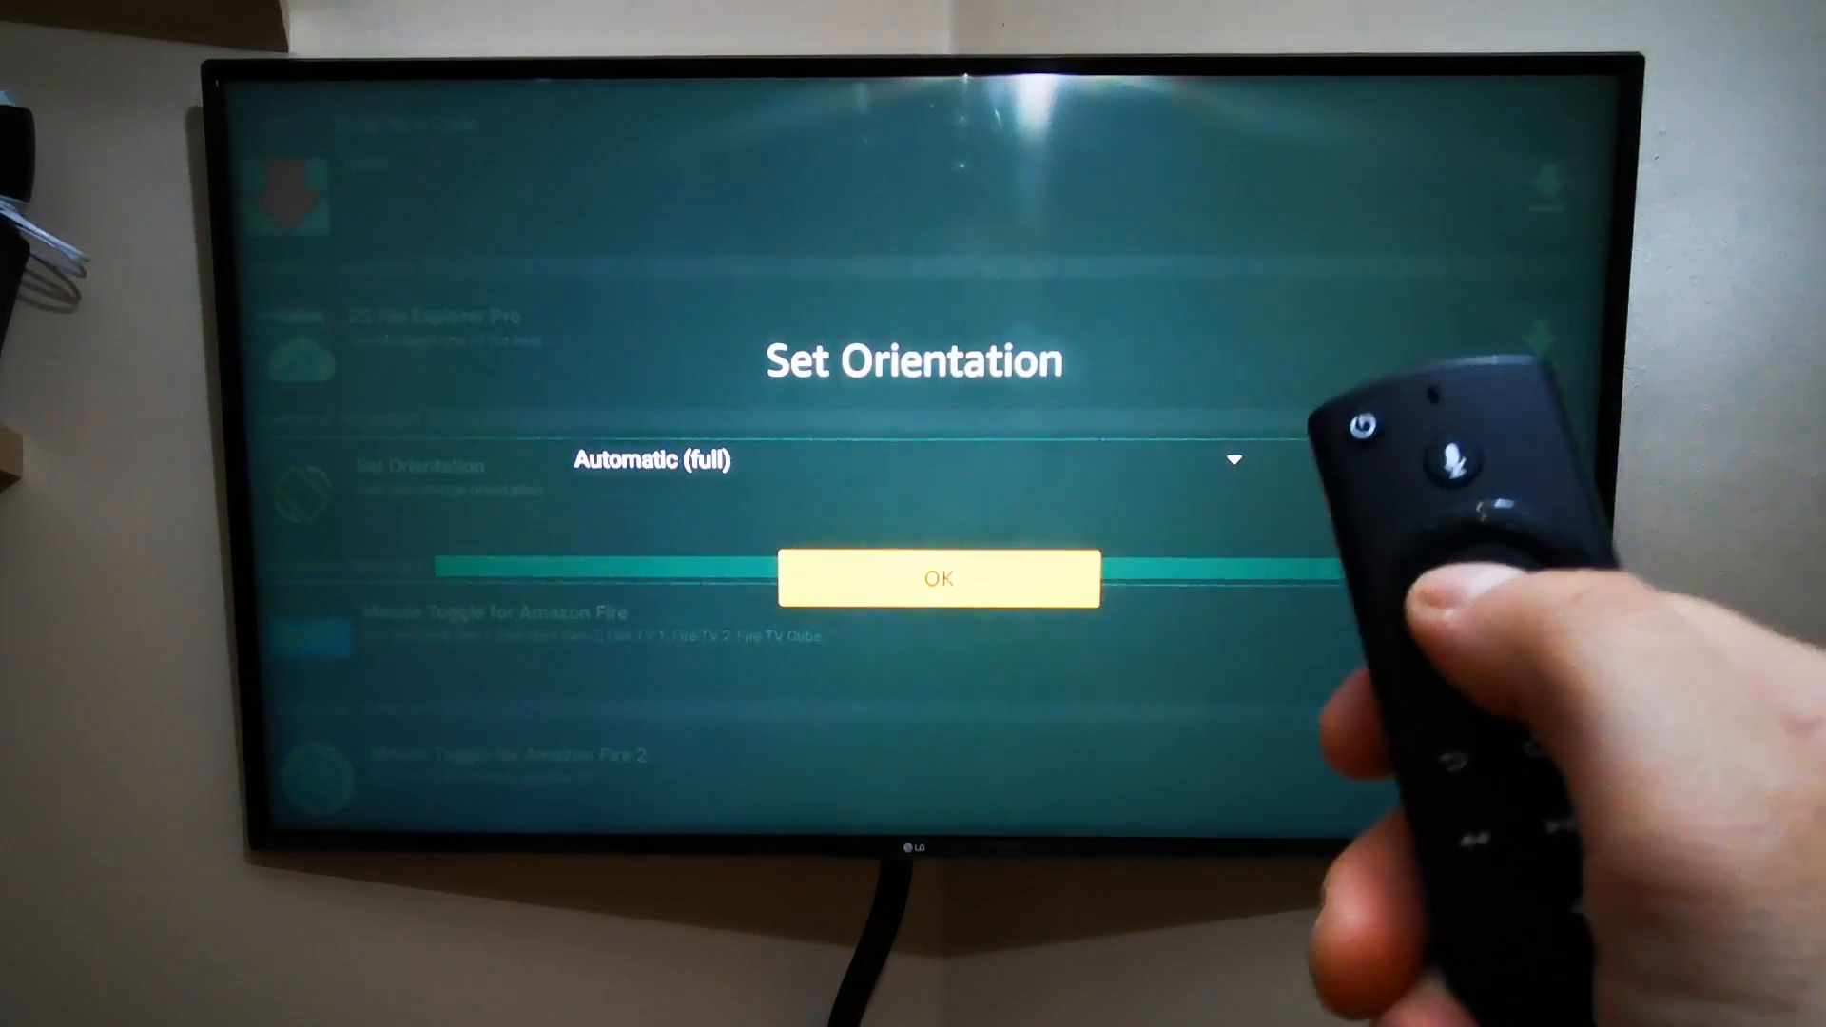
{"action": "left_click", "coordinate": [939, 579]}
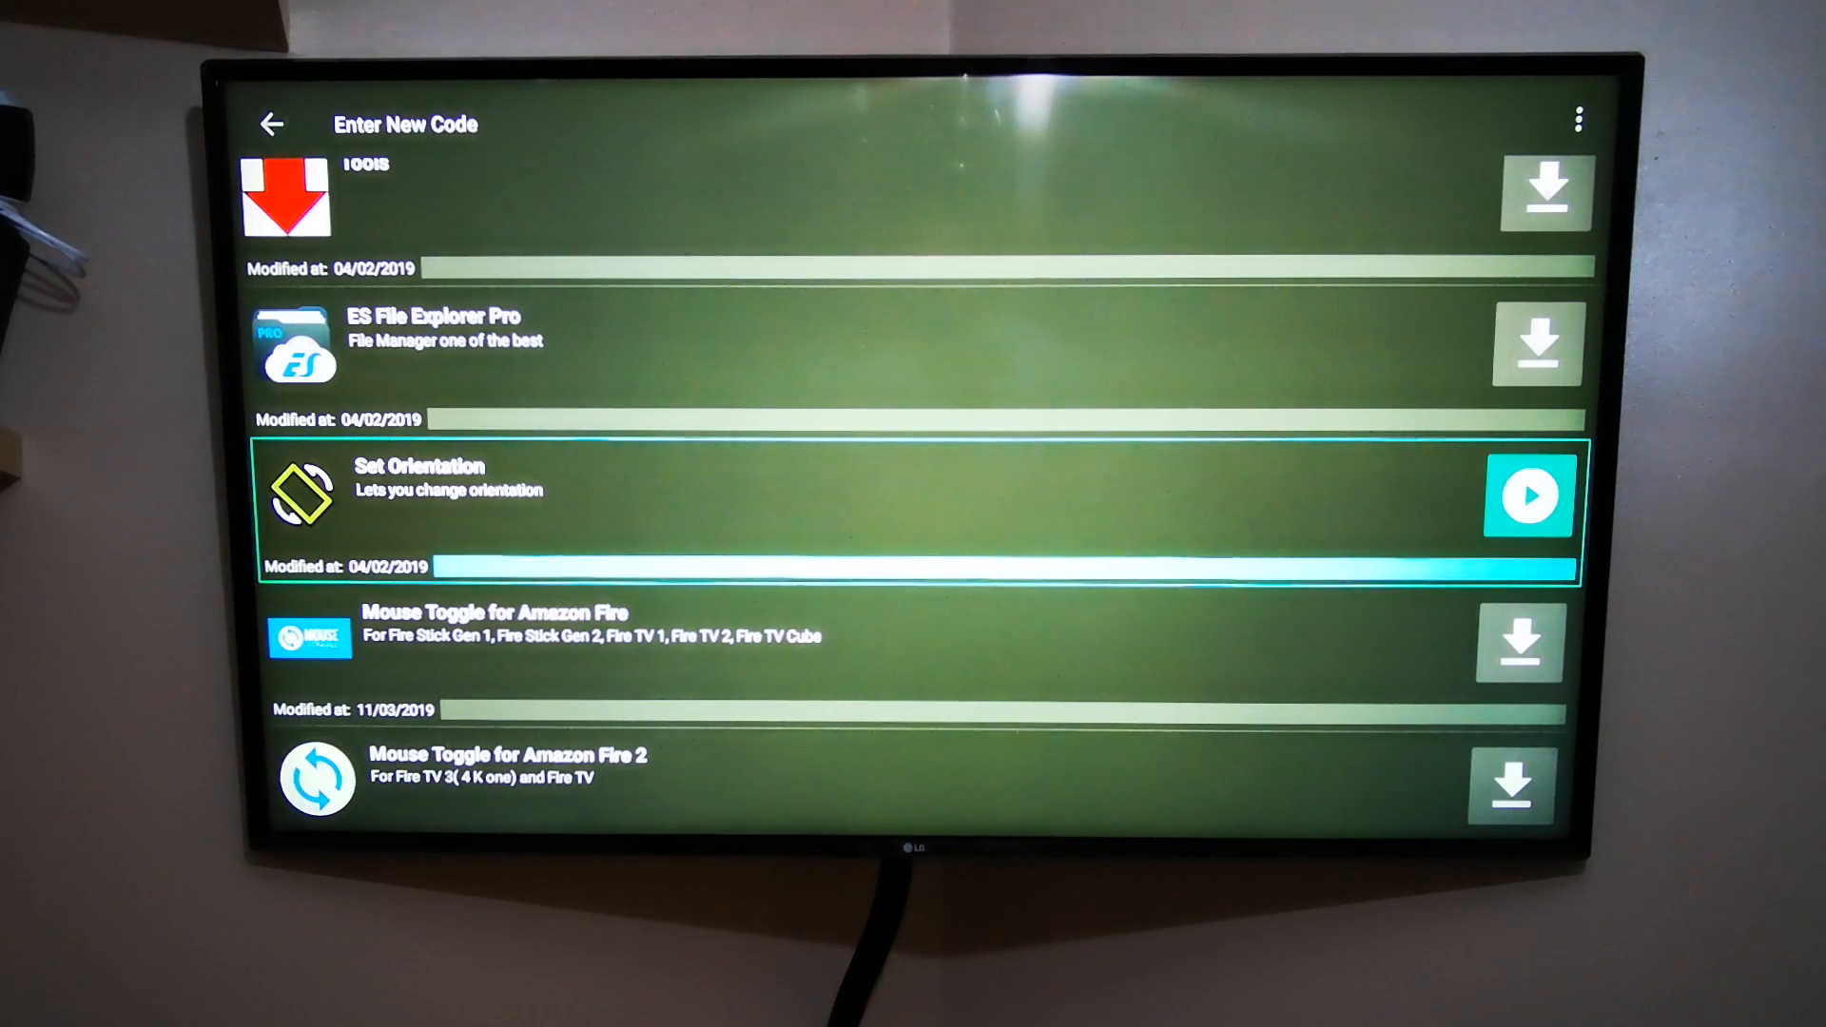
Step: Navigate to Mouse Toggle for Amazon Fire 2 in the list and download it
{"action": "key", "text": "Down"}
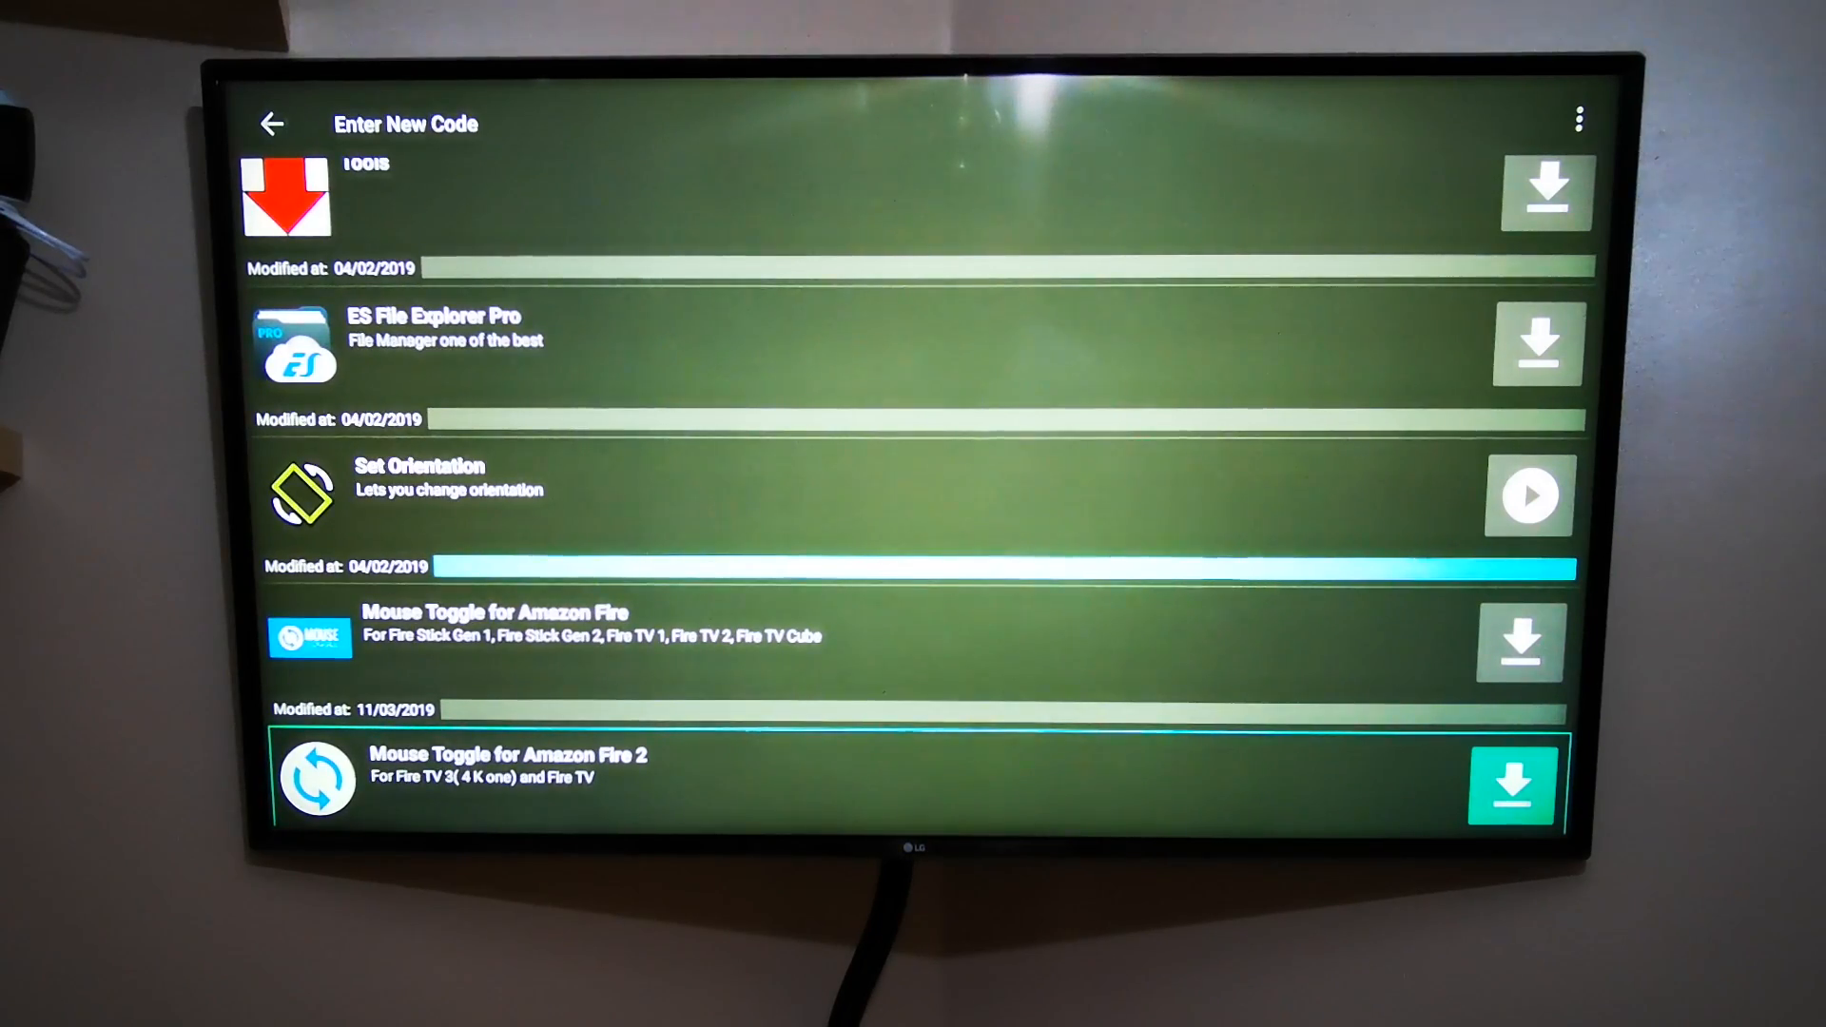
{"action": "key", "text": "up"}
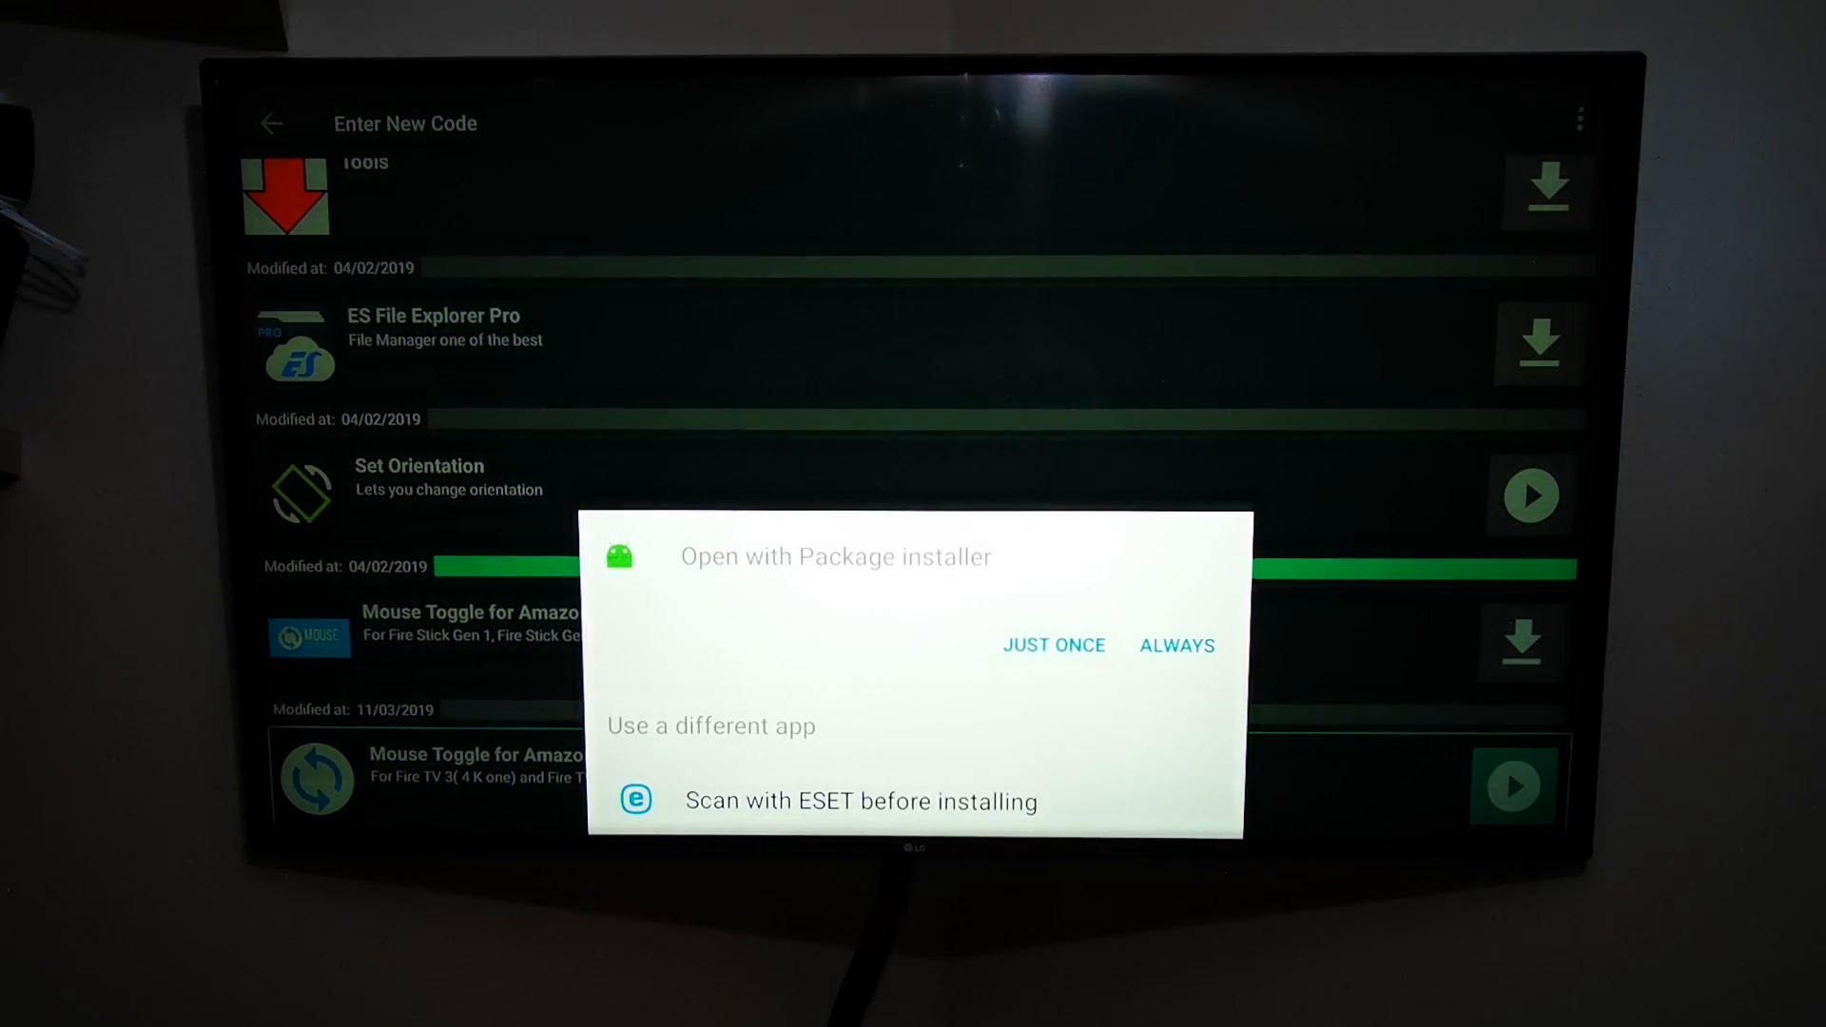
Step: Install Mouse Toggle with Package installer just once, then open the app
{"action": "left_click", "coordinate": [1052, 645]}
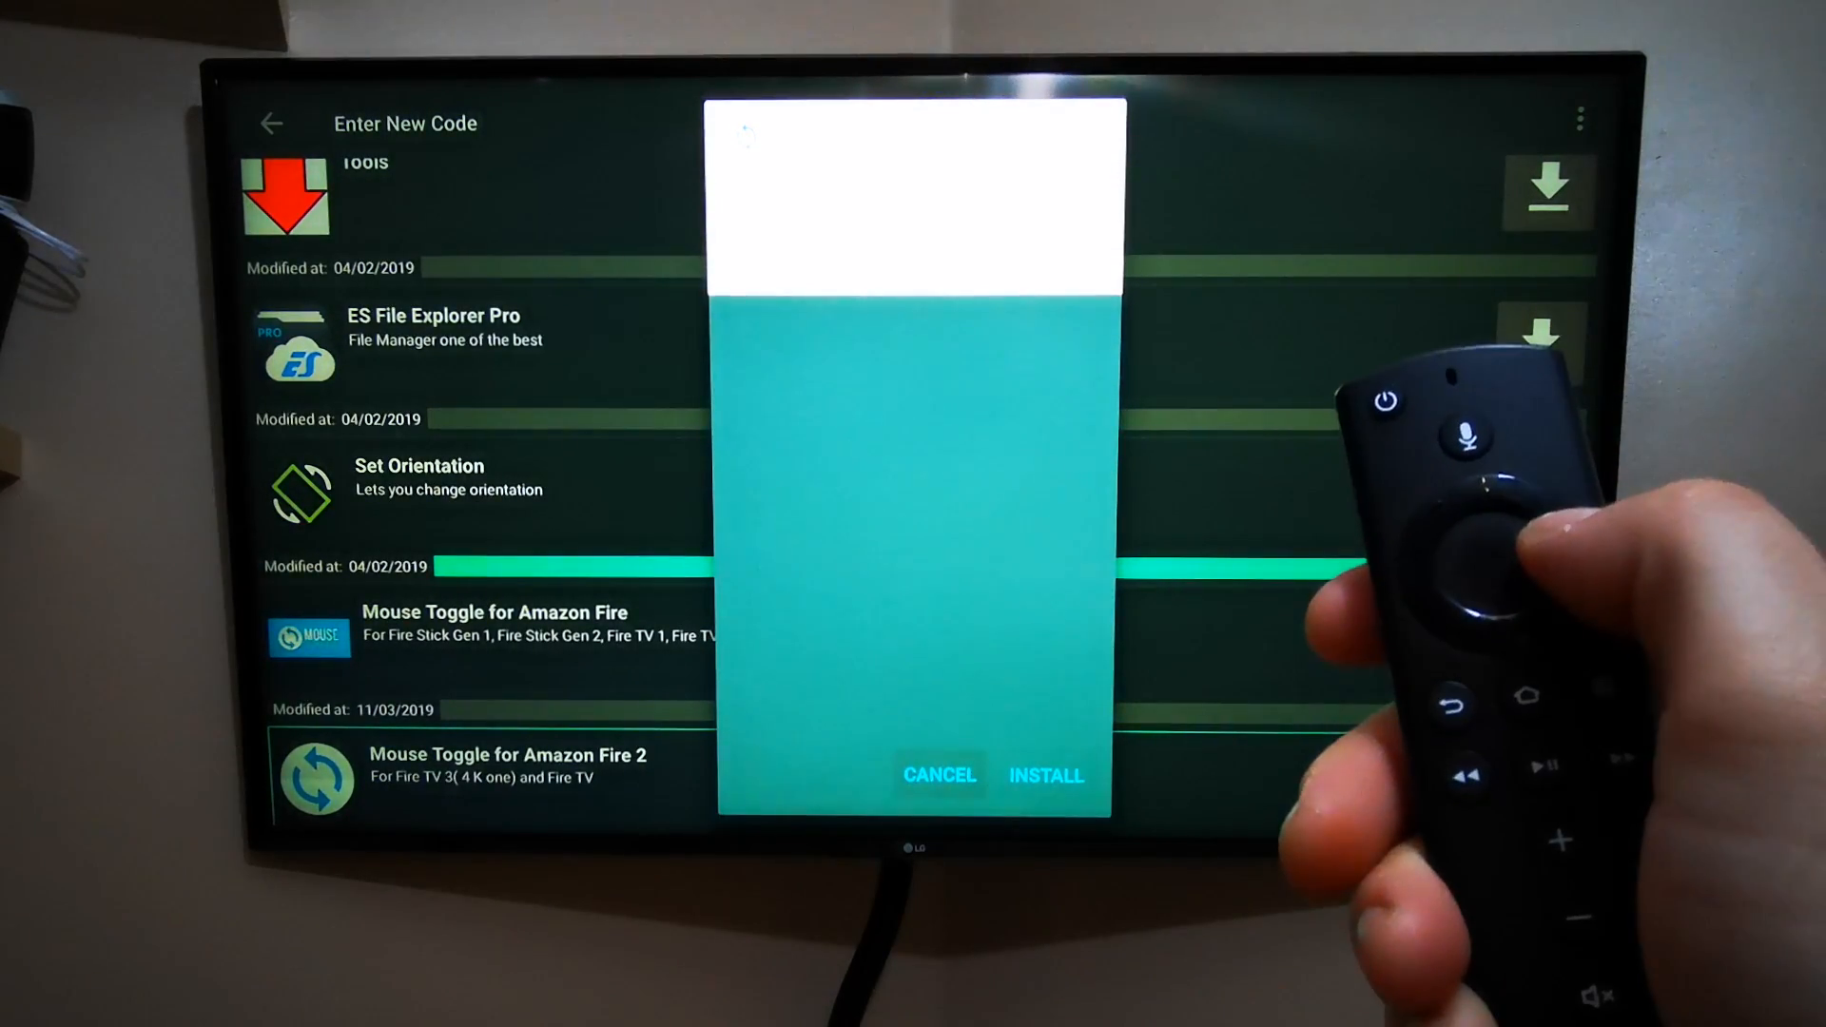
{"action": "left_click", "coordinate": [1044, 776]}
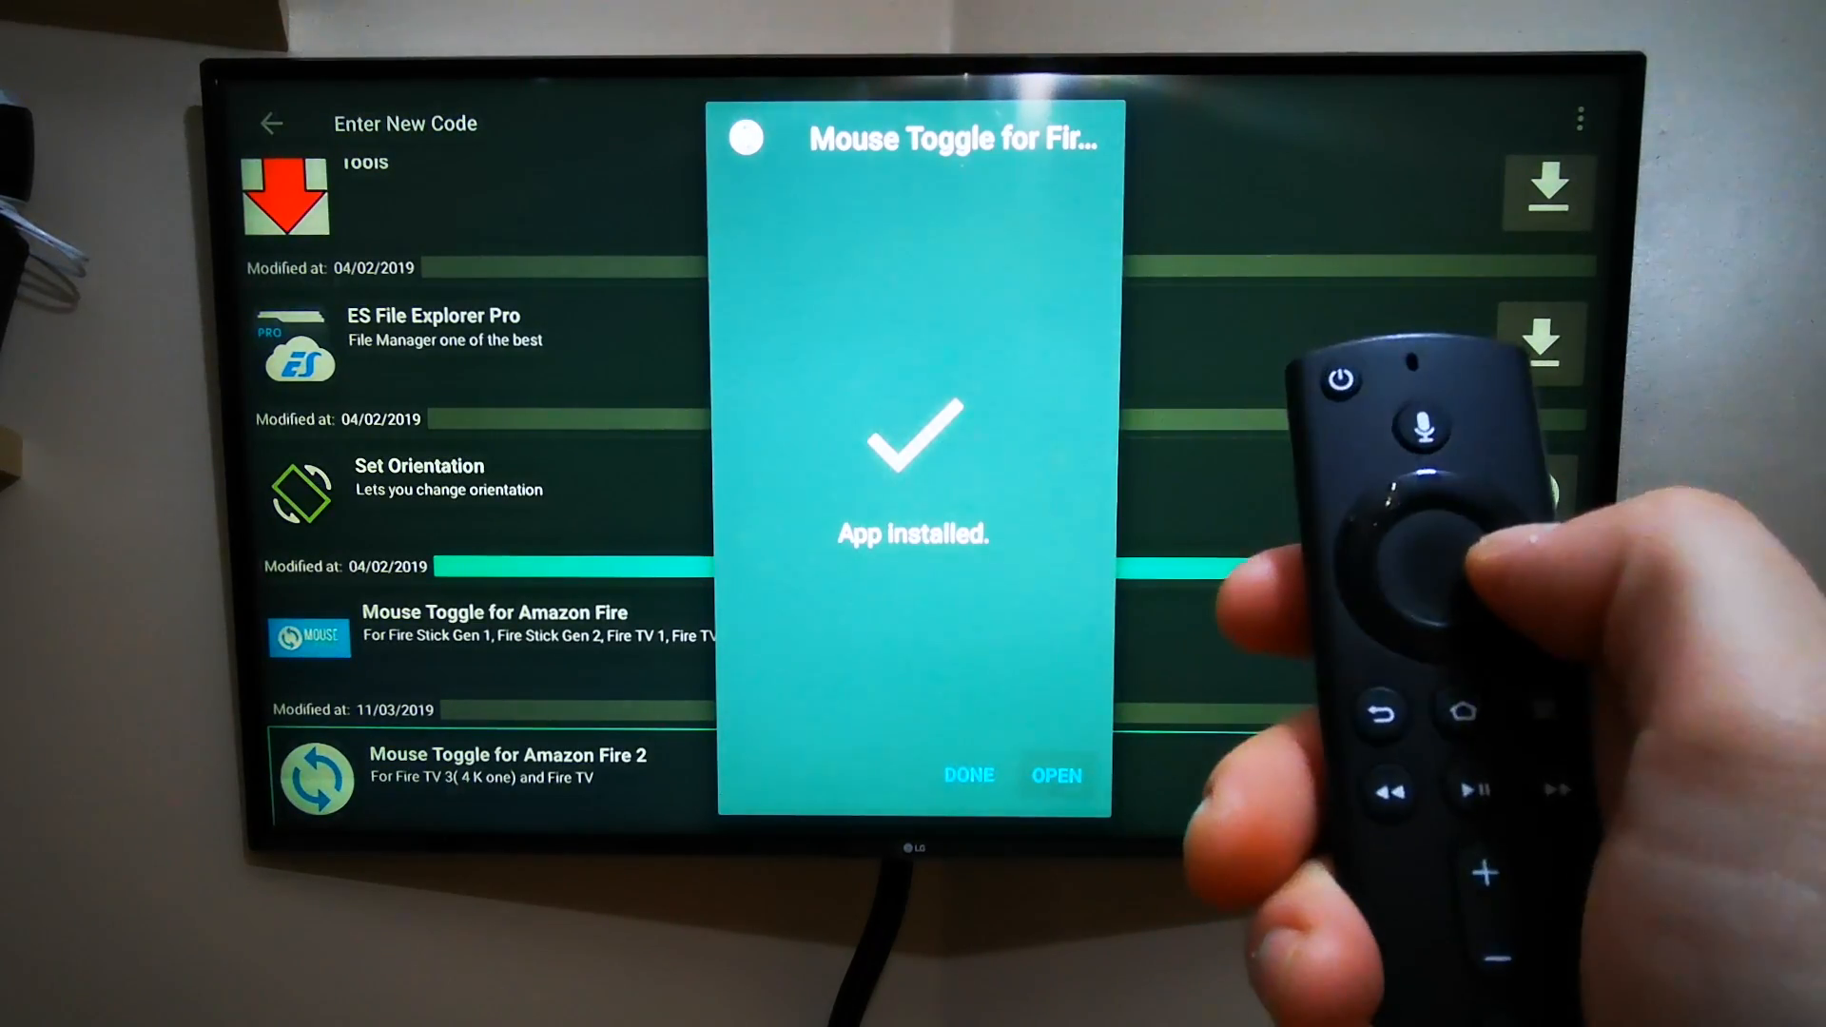
{"action": "left_click", "coordinate": [1054, 774]}
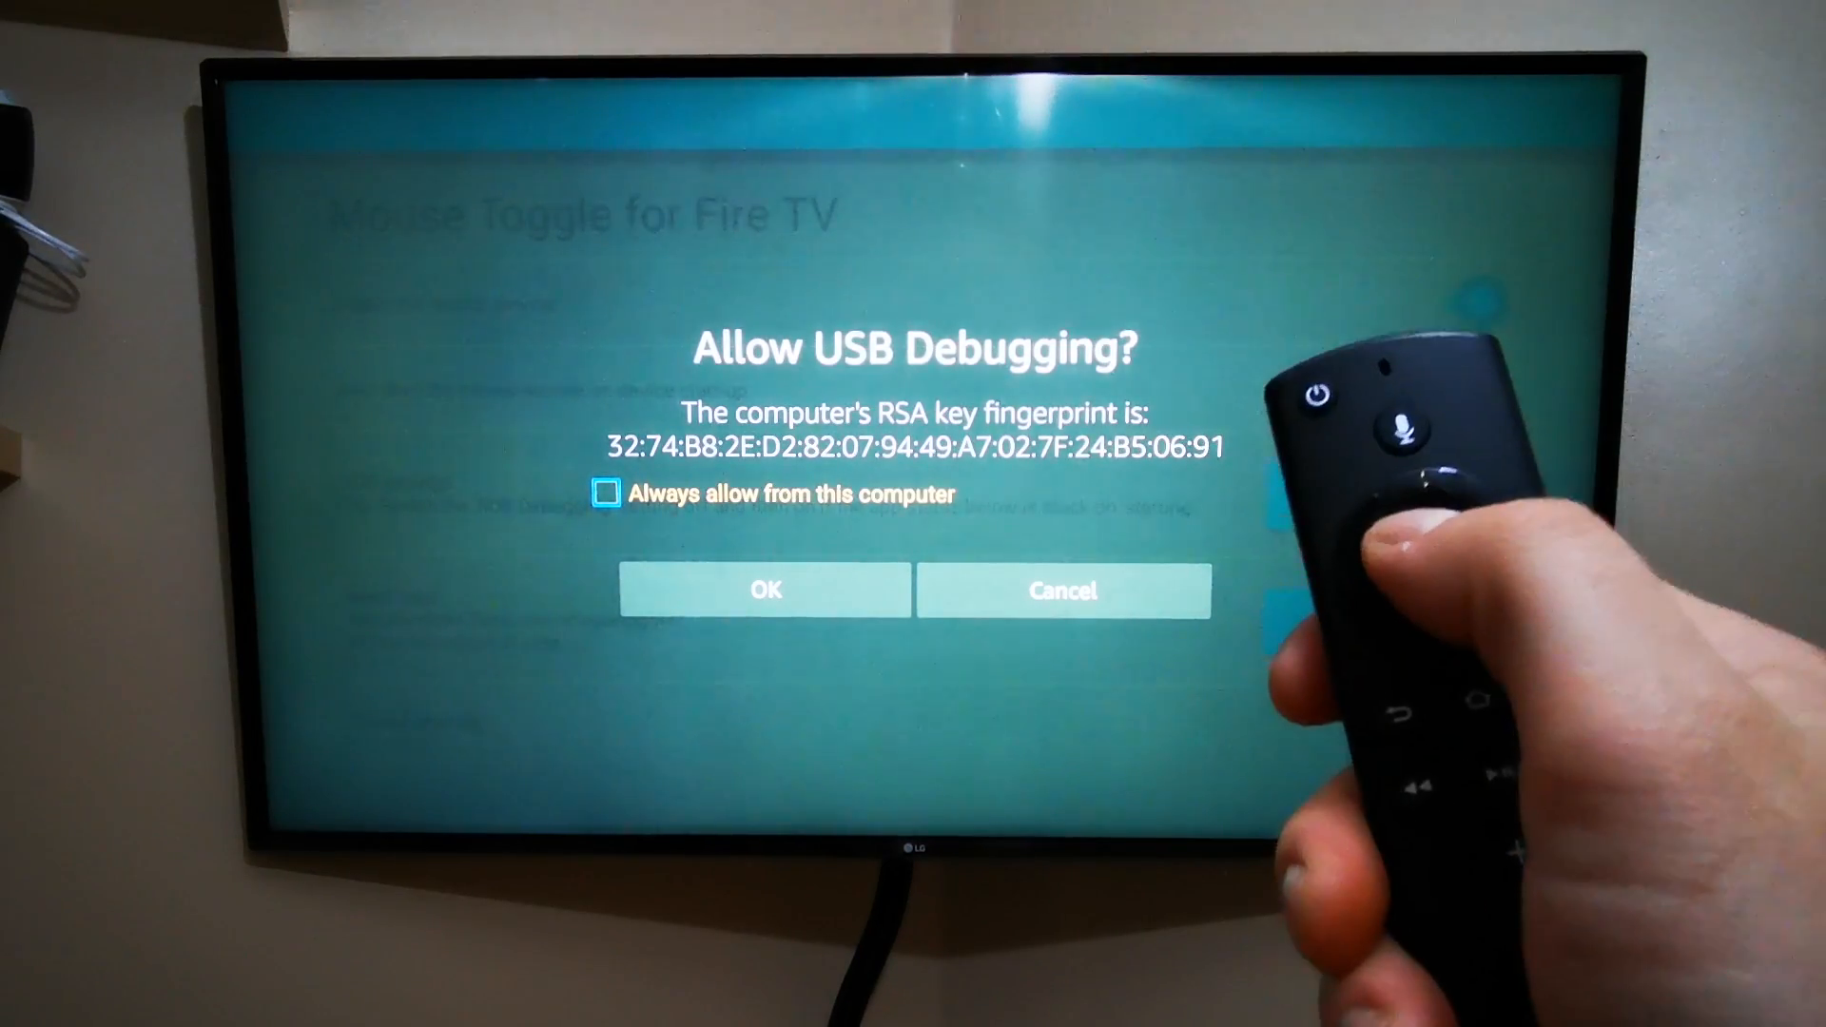
Step: Tick 'Always allow from this computer' and accept the USB debugging prompt
{"action": "left_click", "coordinate": [606, 493]}
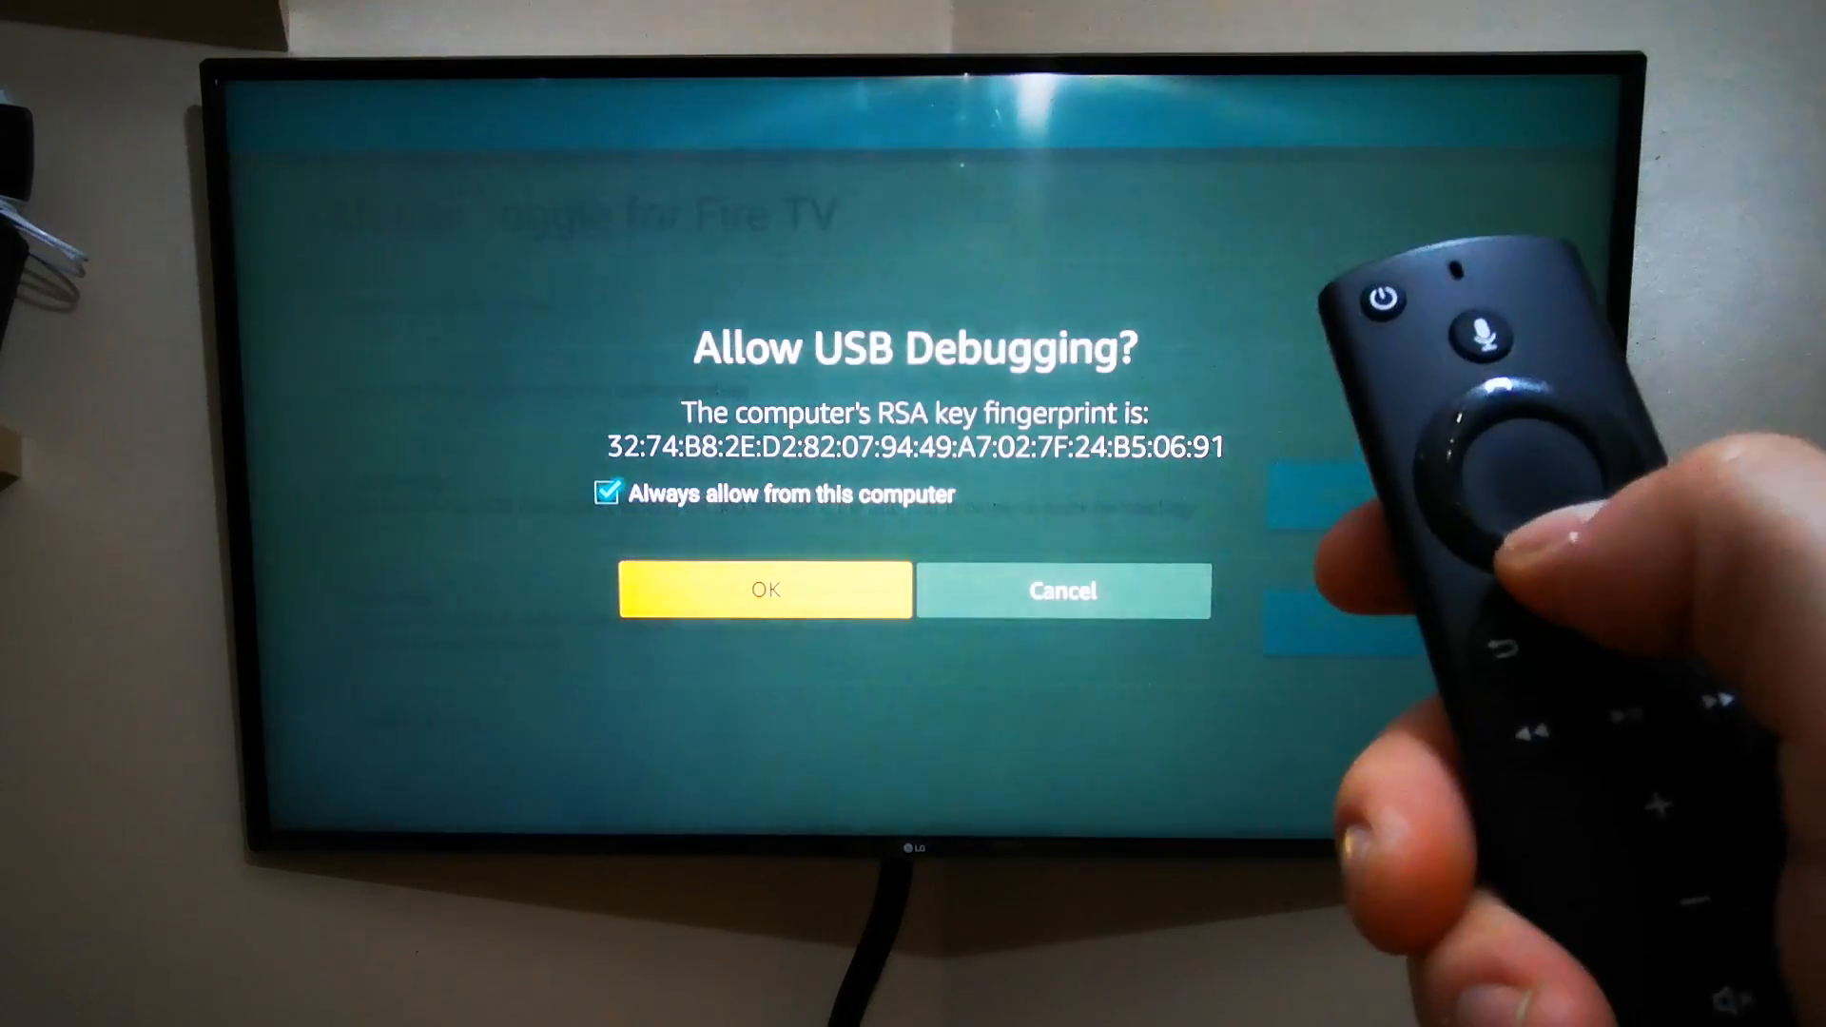
{"action": "left_click", "coordinate": [764, 589]}
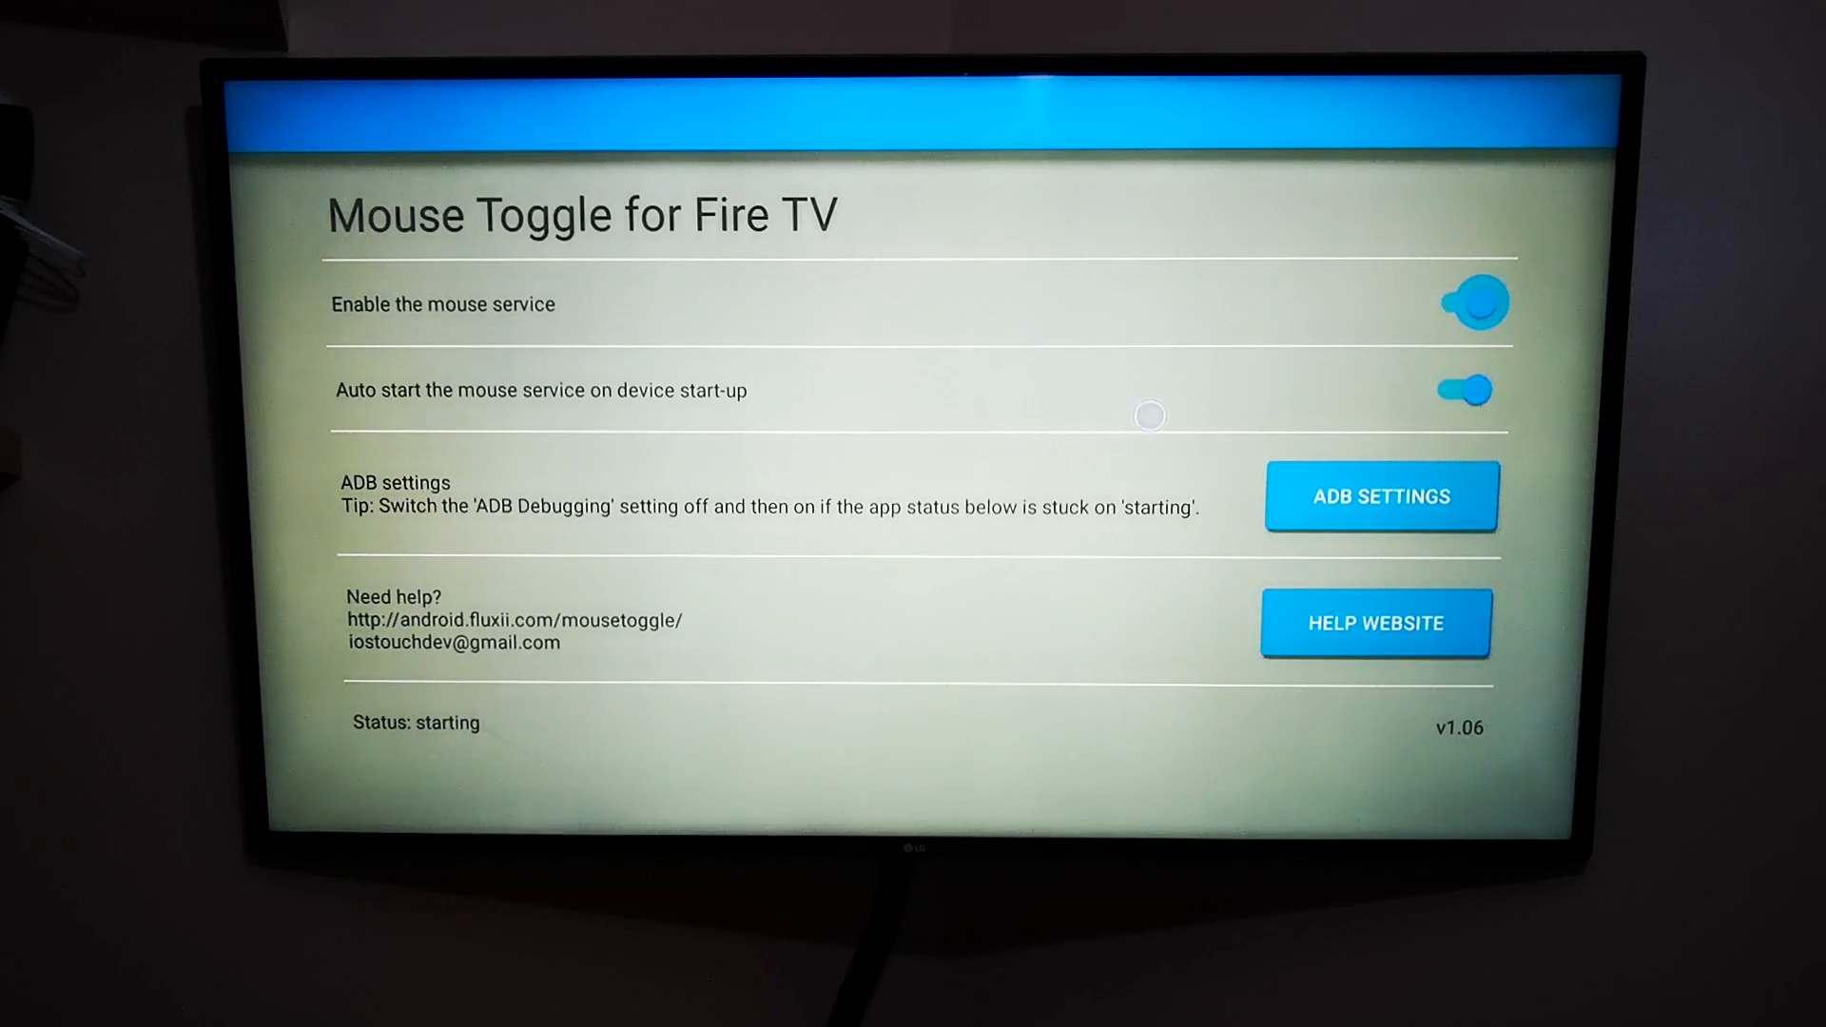
{"action": "mouse_move", "coordinate": [701, 416]}
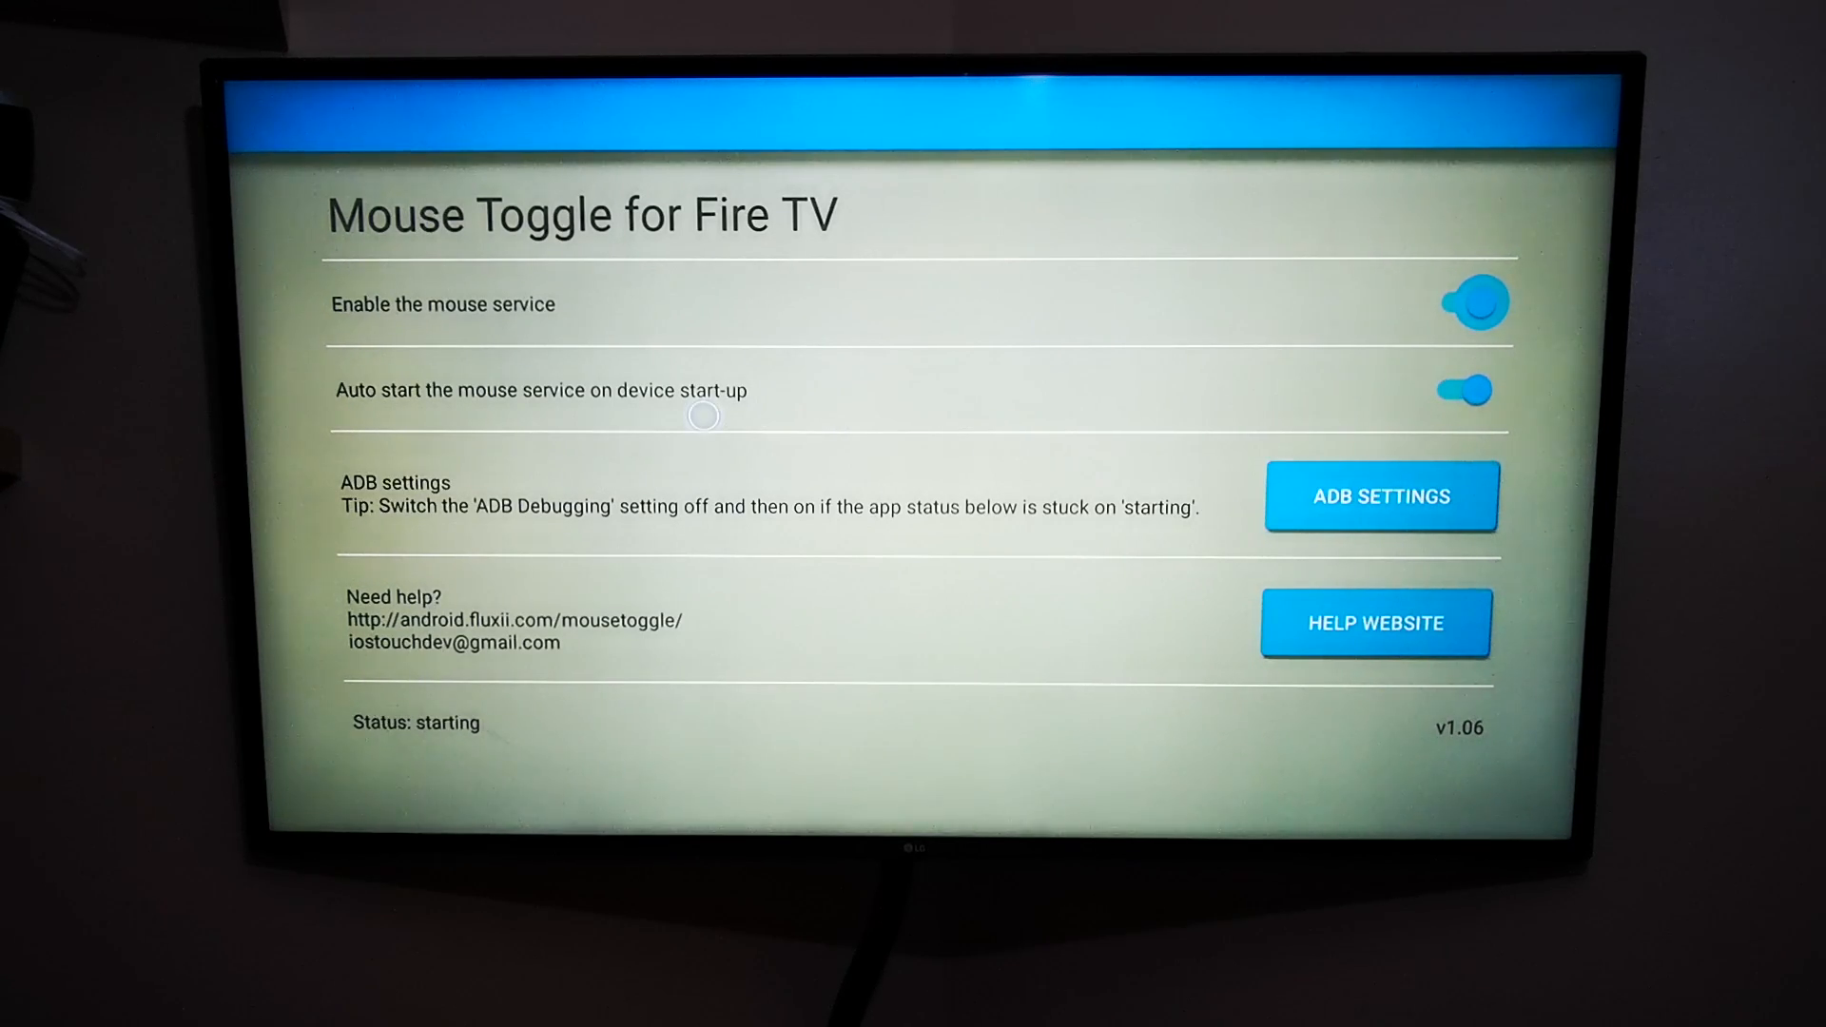